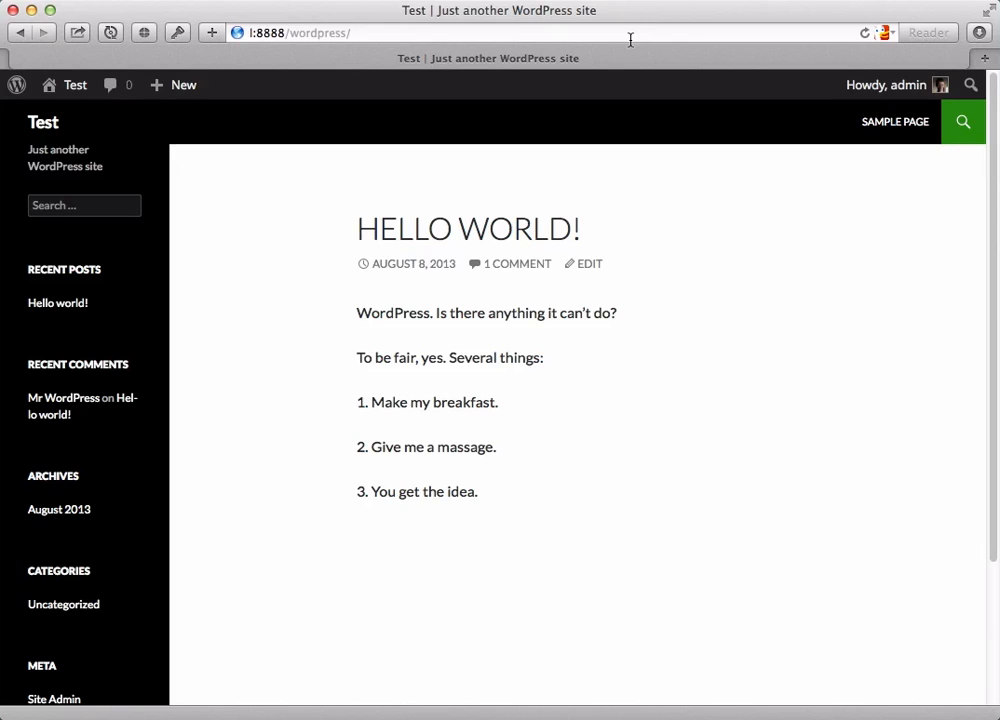
{"action": "mouse_move", "coordinate": [588, 216]}
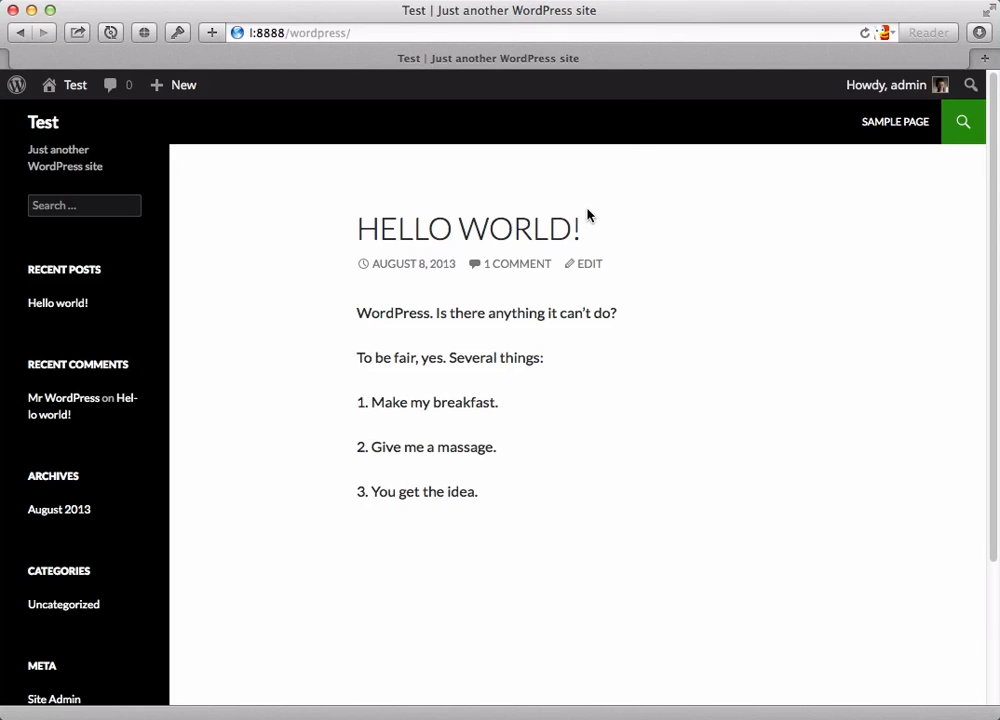
{"action": "mouse_move", "coordinate": [156, 476]}
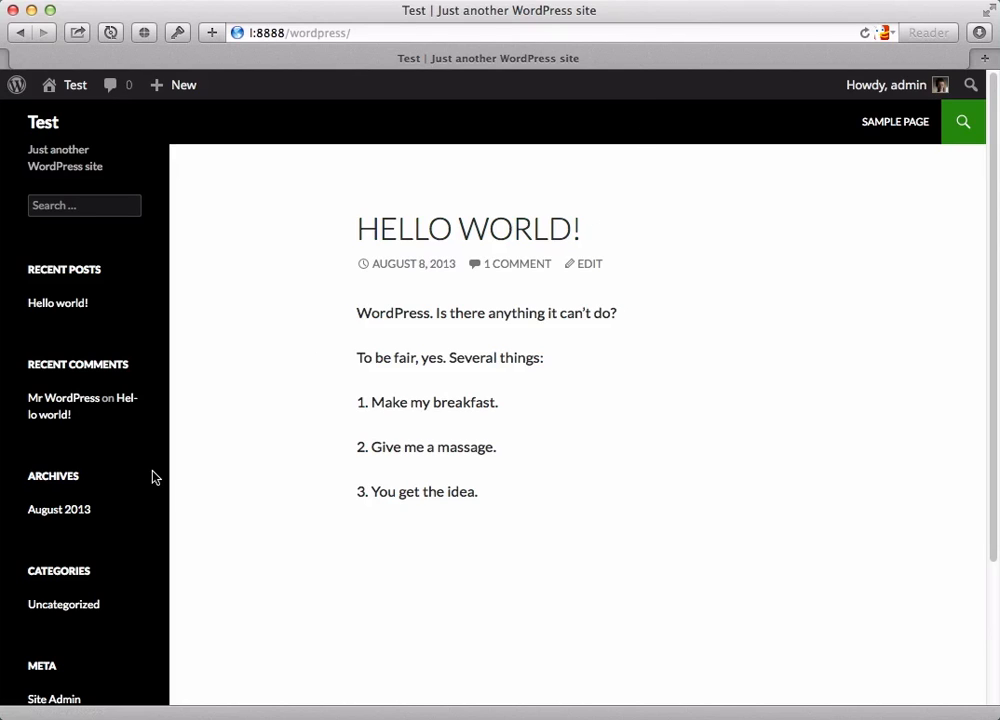
{"action": "mouse_move", "coordinate": [656, 452]}
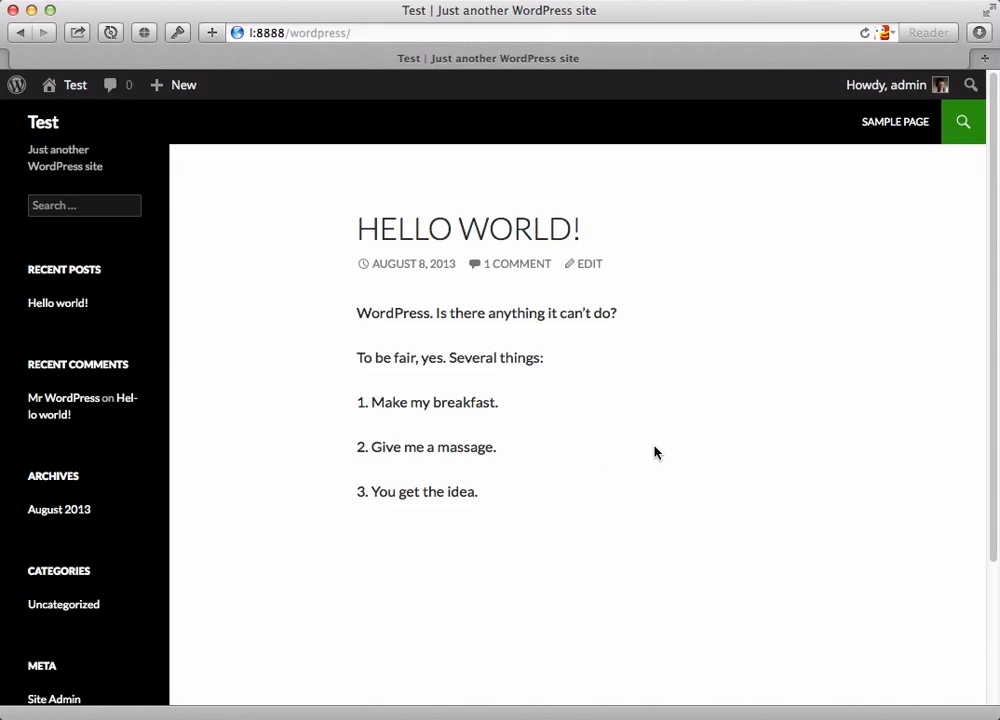
{"action": "mouse_move", "coordinate": [442, 252]}
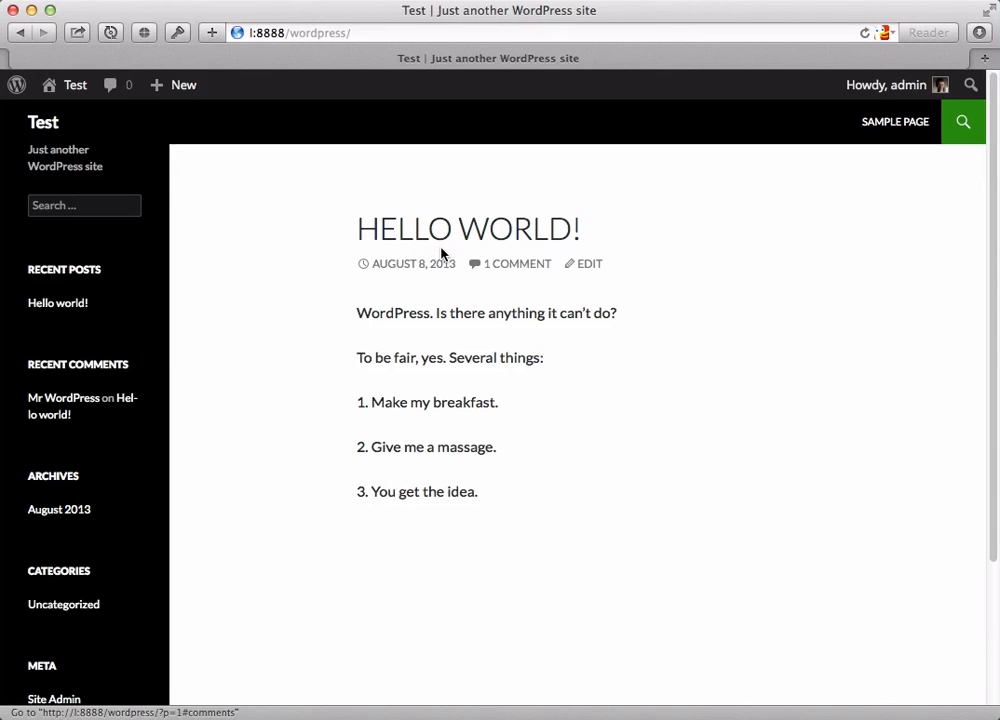
{"action": "mouse_move", "coordinate": [380, 510]}
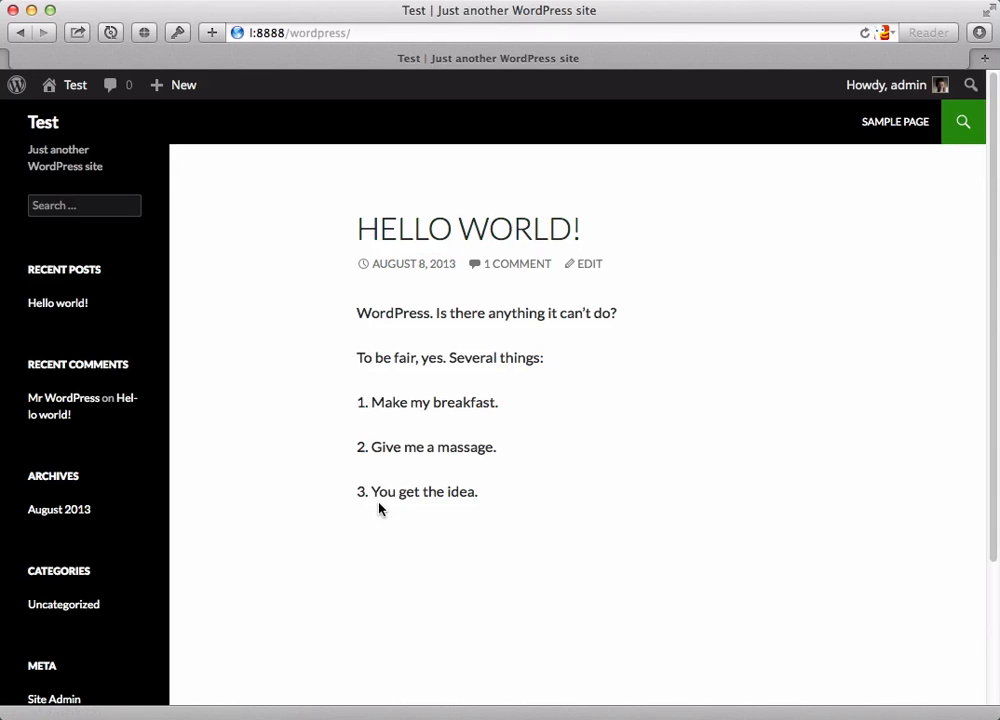
{"action": "mouse_move", "coordinate": [104, 400]}
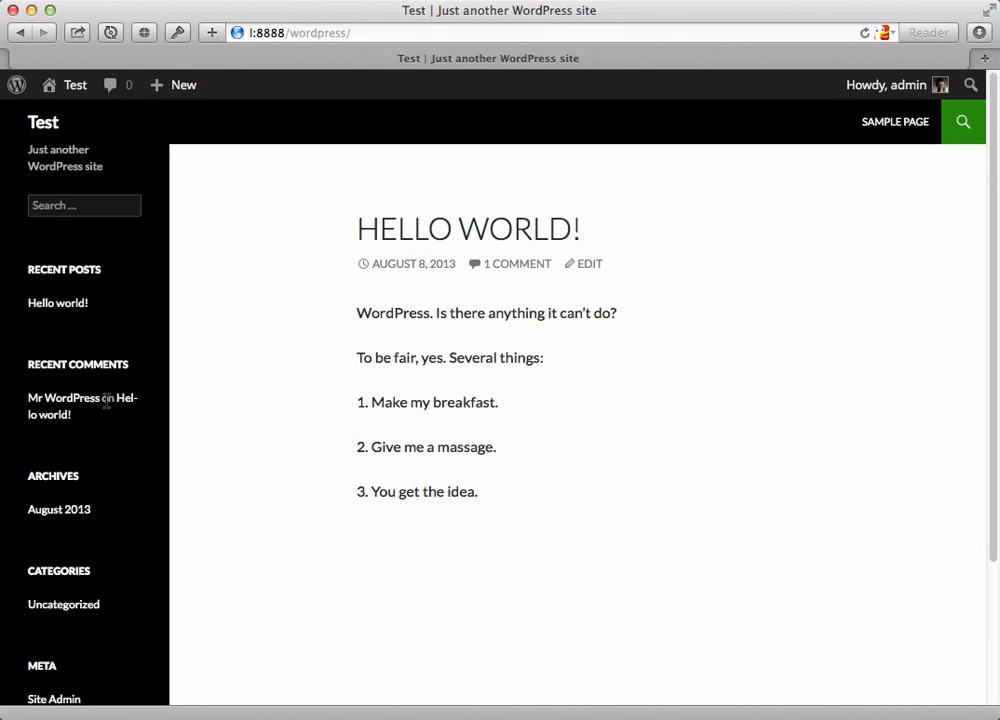
{"action": "mouse_move", "coordinate": [162, 180]}
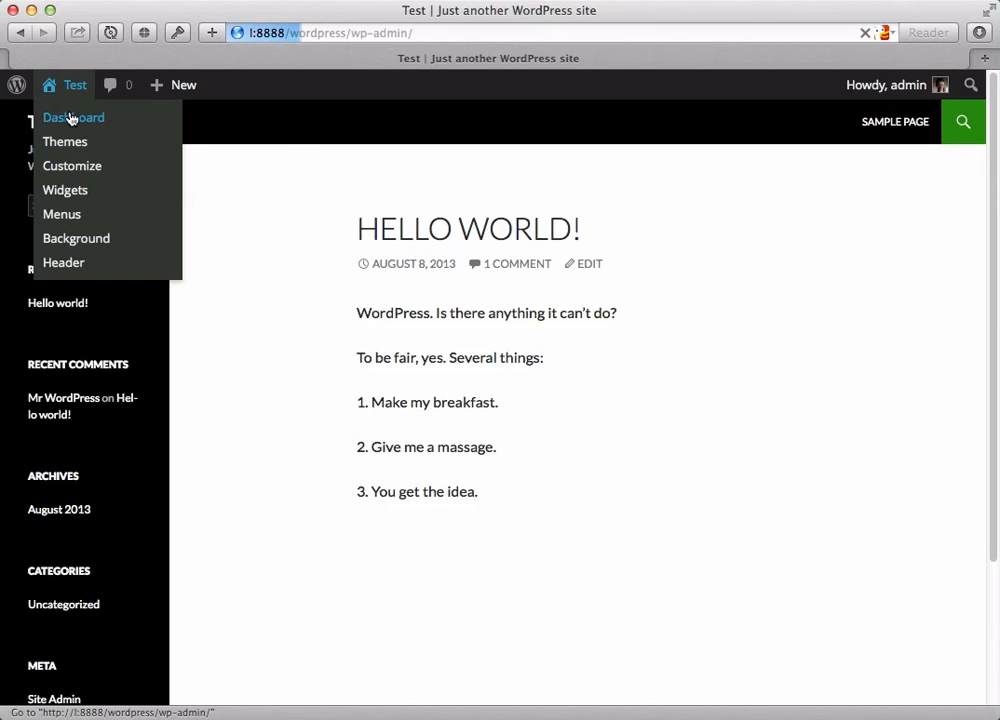
- Go from the public site to the WordPress admin Dashboard
{"action": "left_click", "coordinate": [72, 116]}
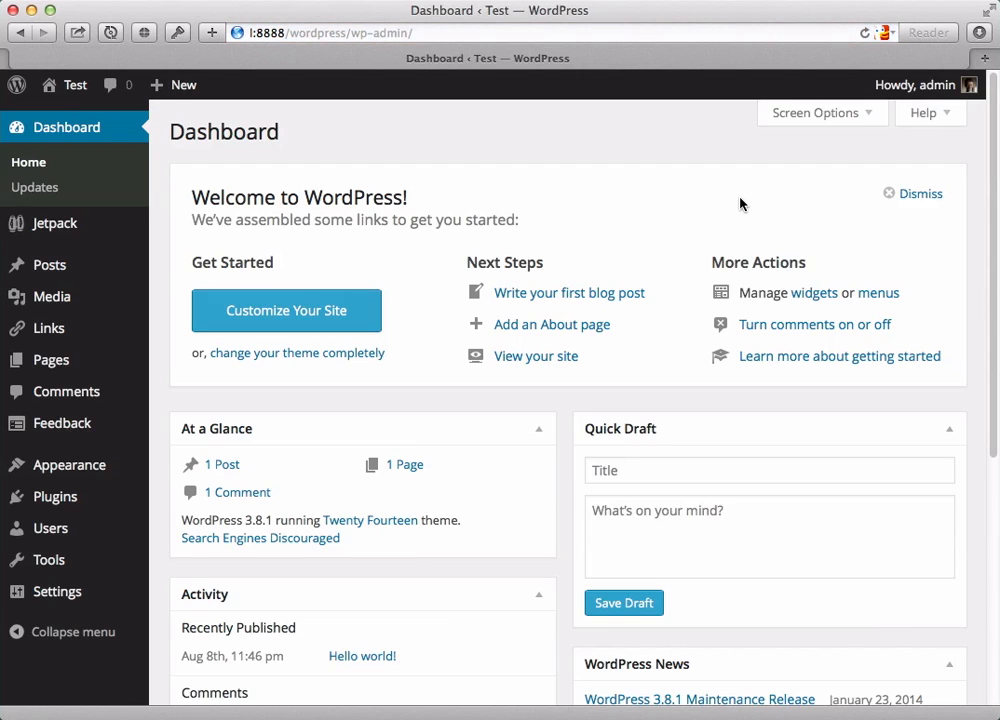
{"action": "mouse_move", "coordinate": [62, 422]}
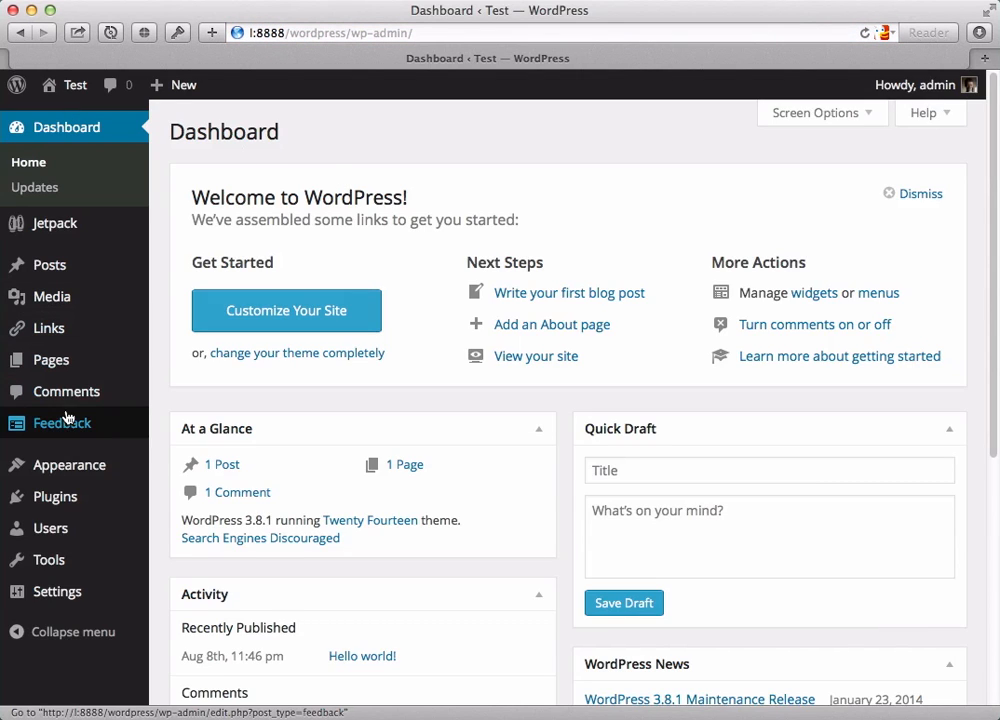
{"action": "mouse_move", "coordinate": [62, 424]}
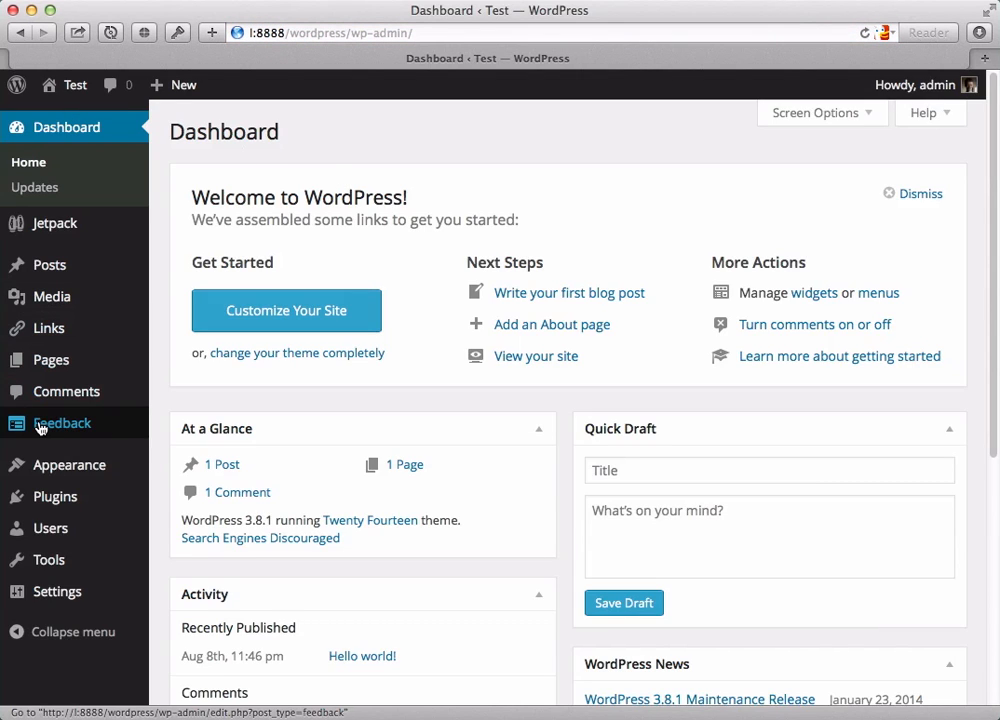
{"action": "mouse_move", "coordinate": [56, 224]}
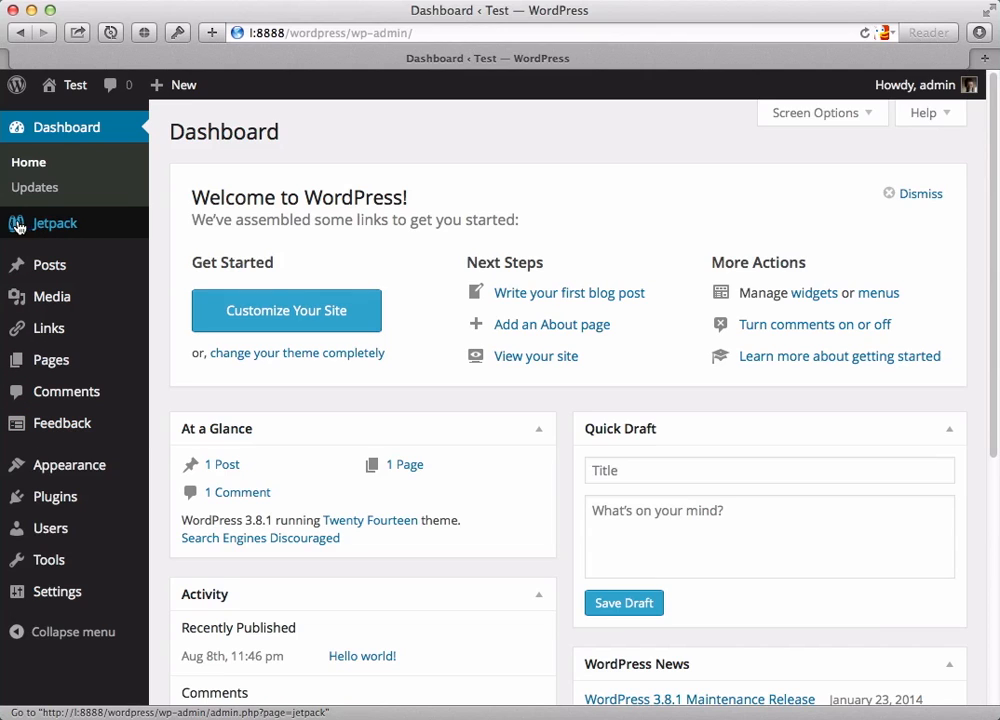
{"action": "mouse_move", "coordinate": [62, 422]}
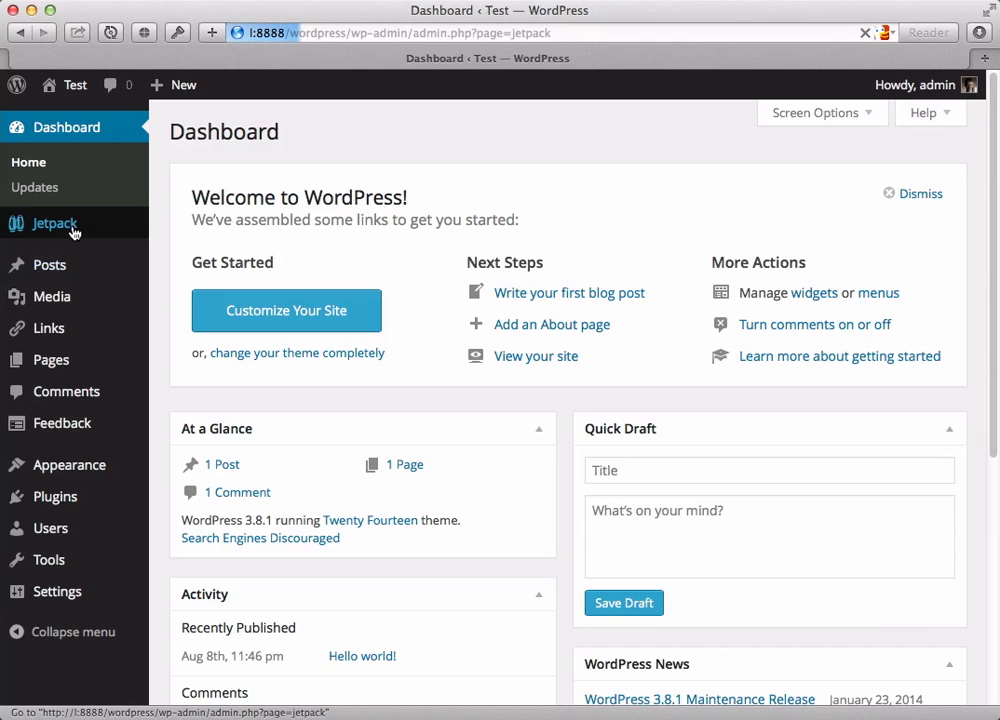
- Show the Jetpack modules page and scroll down to the Contact Form card
{"action": "left_click", "coordinate": [54, 224]}
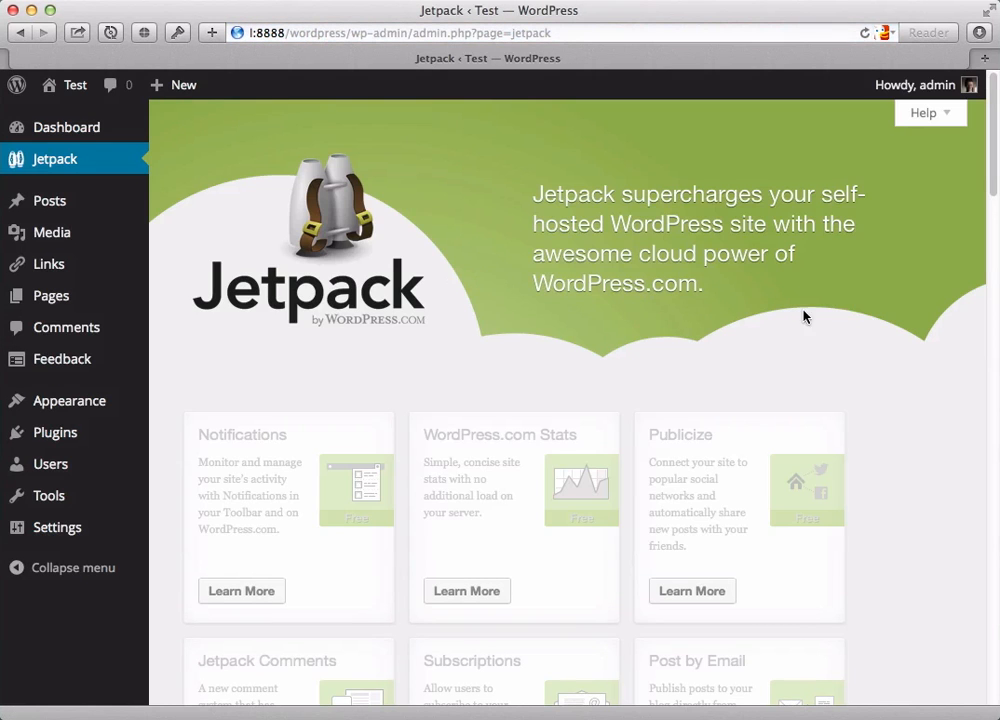
{"action": "scroll", "scroll_direction": "down", "scroll_amount": 3}
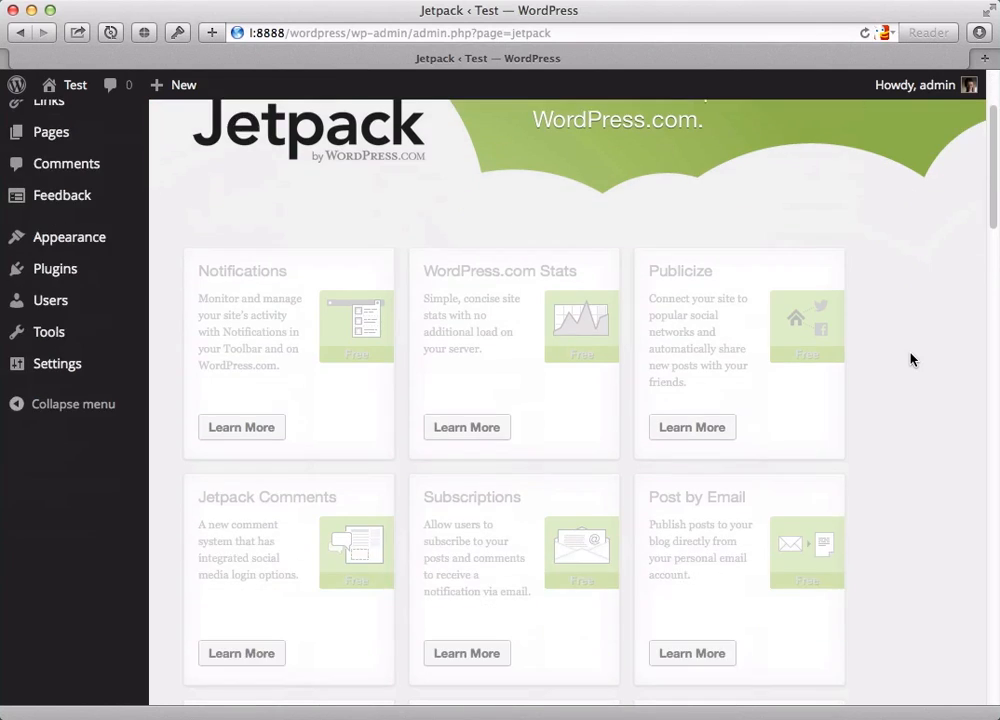
{"action": "scroll", "scroll_direction": "down", "scroll_amount": 3}
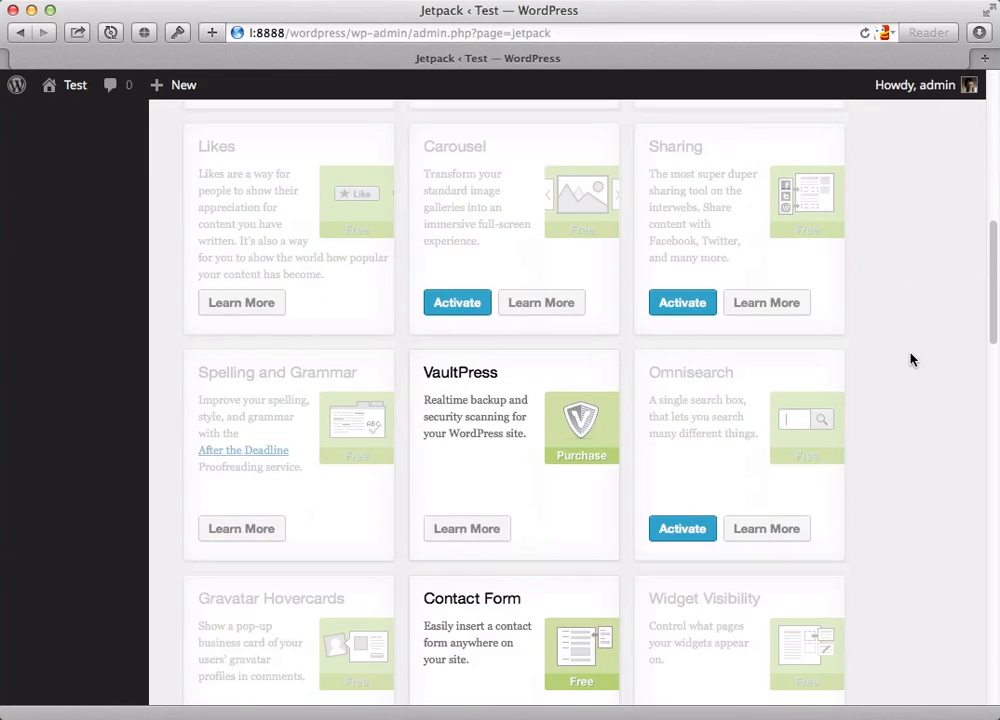
{"action": "scroll", "scroll_direction": "down", "scroll_amount": 3}
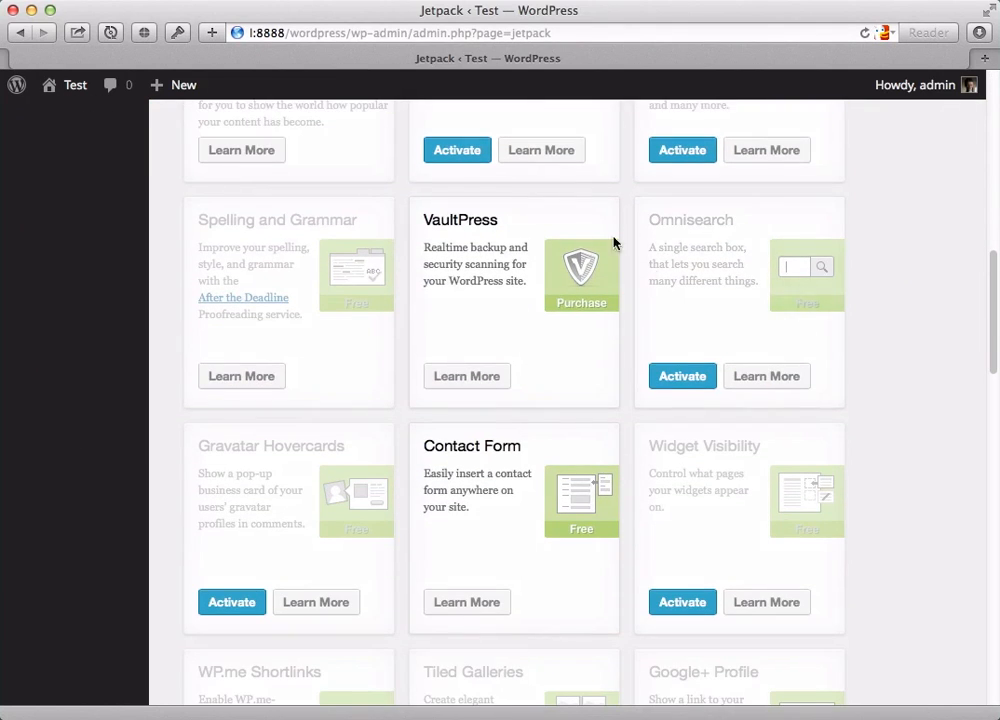
{"action": "mouse_move", "coordinate": [496, 478]}
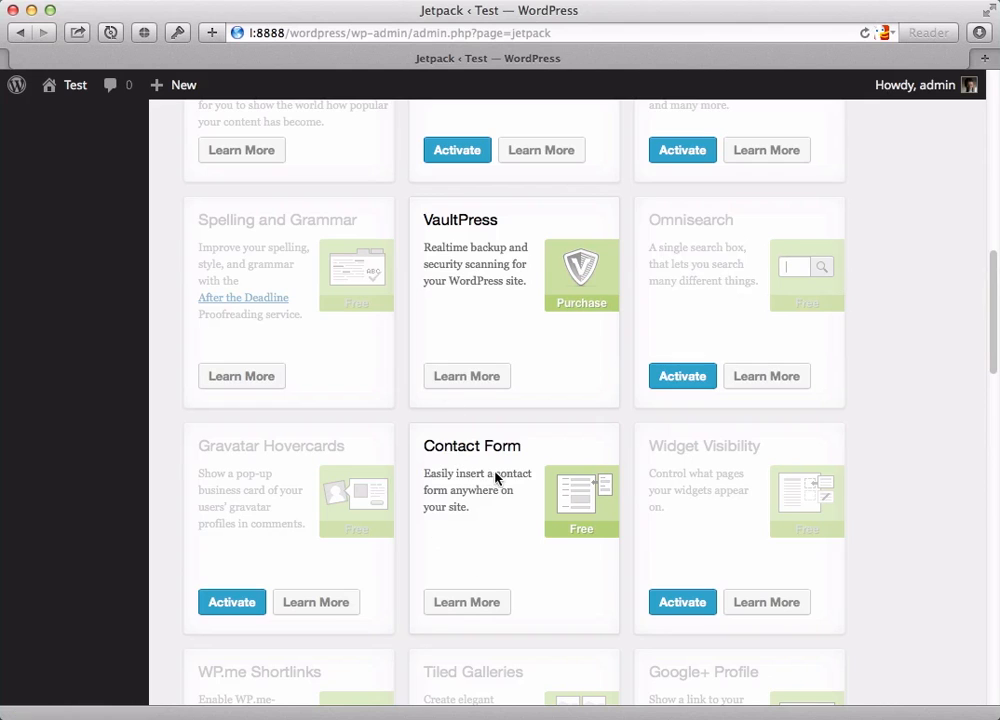
{"action": "mouse_move", "coordinate": [534, 576]}
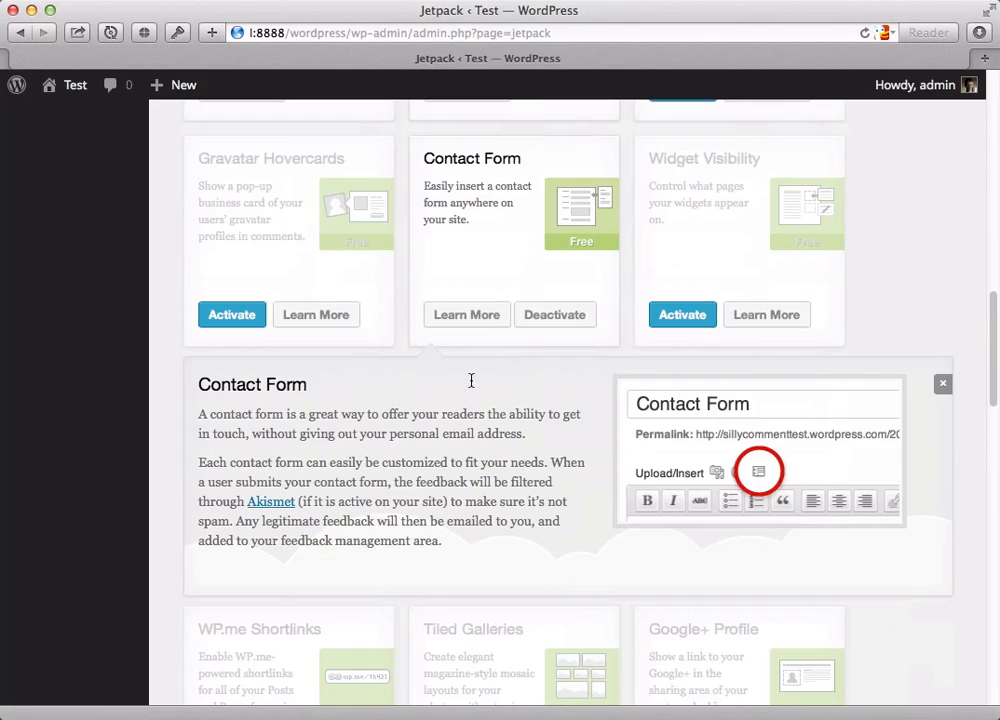
{"action": "mouse_move", "coordinate": [420, 350]}
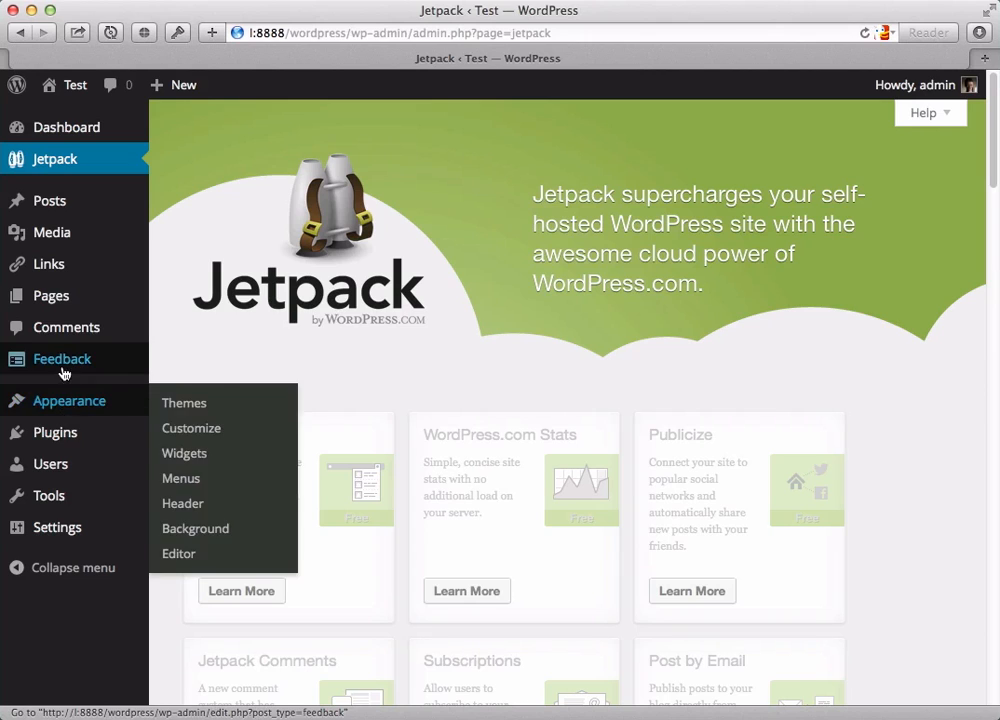
- View the Feedback list with the contact form message from Joe
{"action": "left_click", "coordinate": [62, 358]}
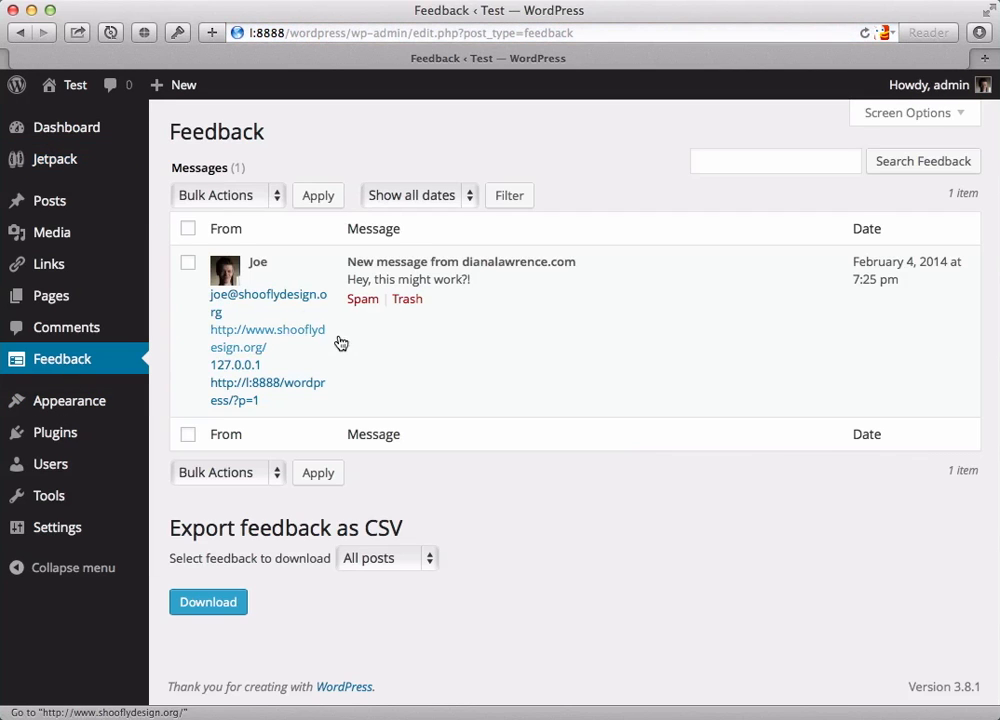
{"action": "mouse_move", "coordinate": [384, 246]}
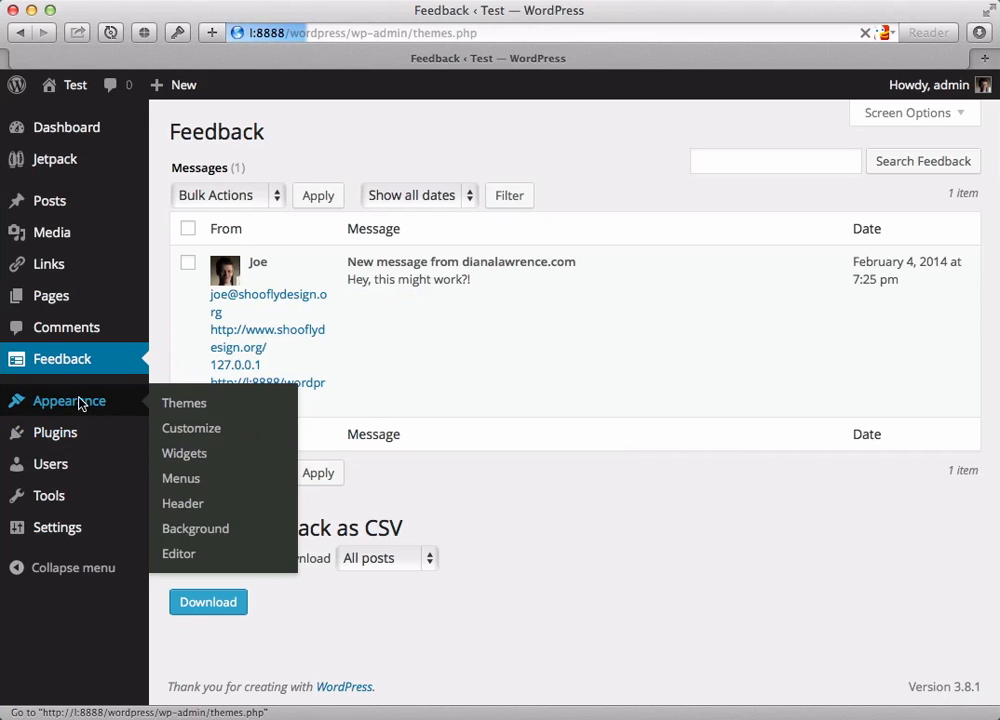
{"action": "left_click", "coordinate": [184, 402]}
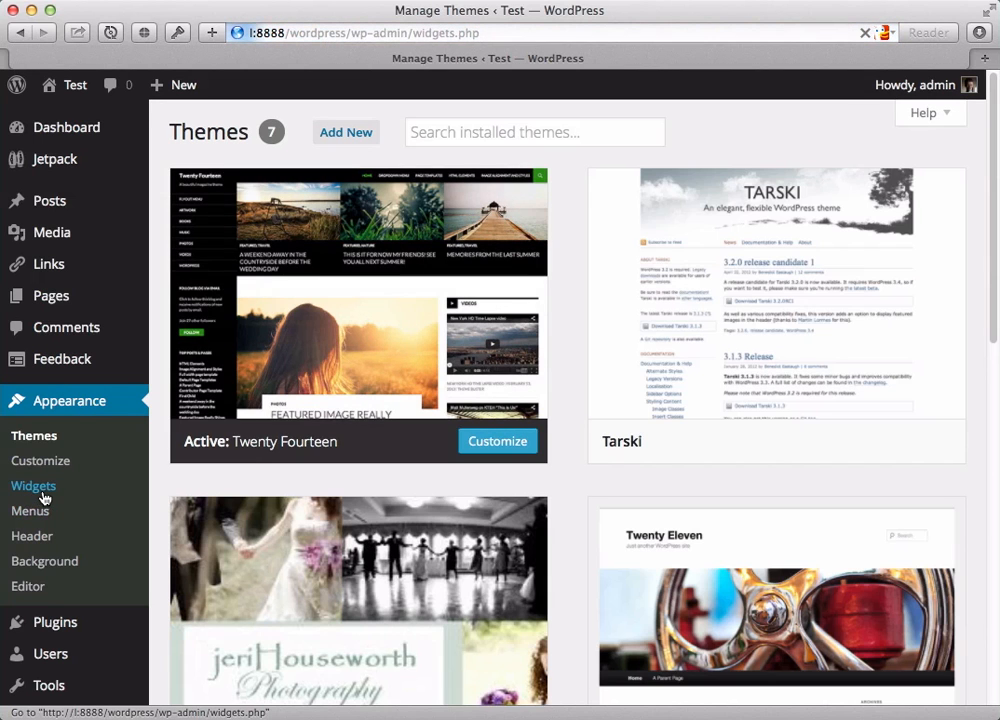
{"action": "left_click", "coordinate": [32, 486]}
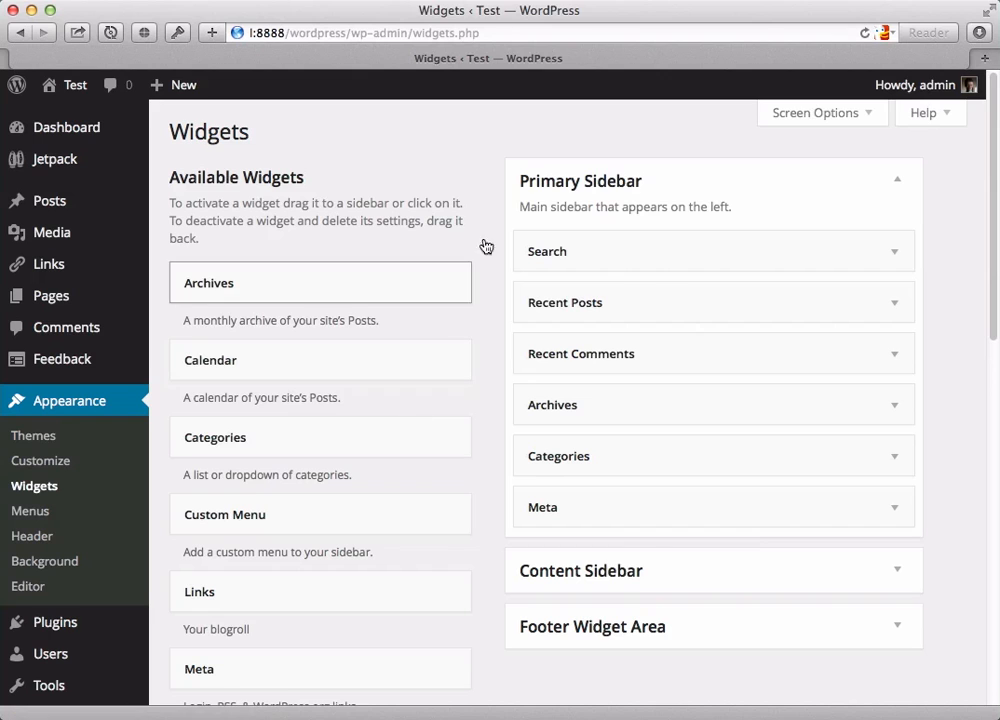
{"action": "scroll", "scroll_direction": "down", "scroll_amount": 3}
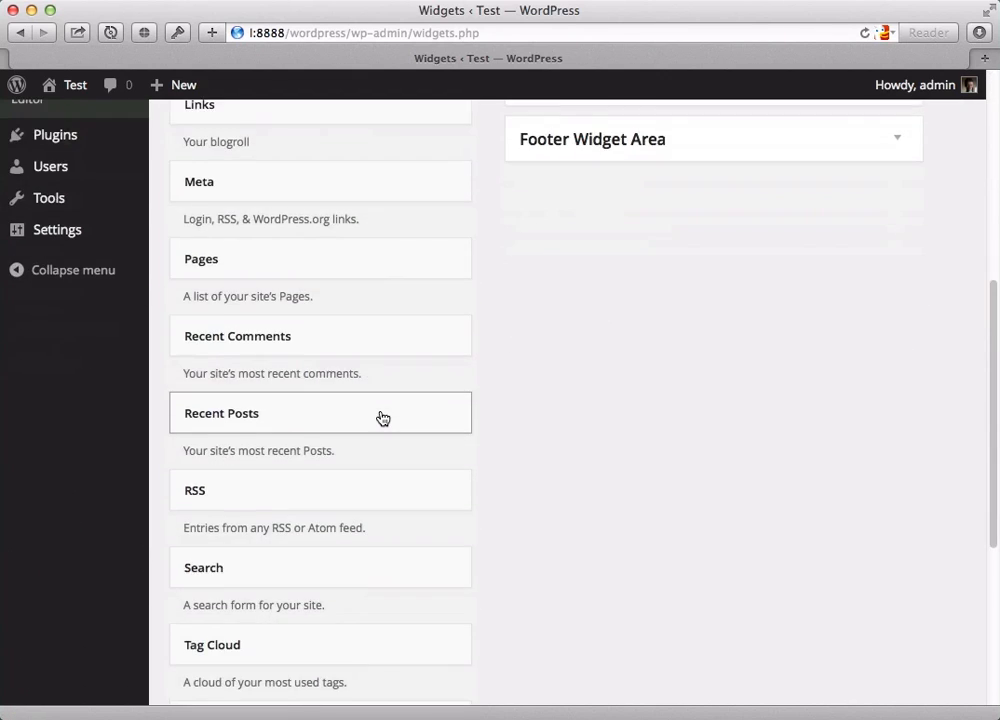
{"action": "scroll", "scroll_direction": "up", "scroll_amount": 3}
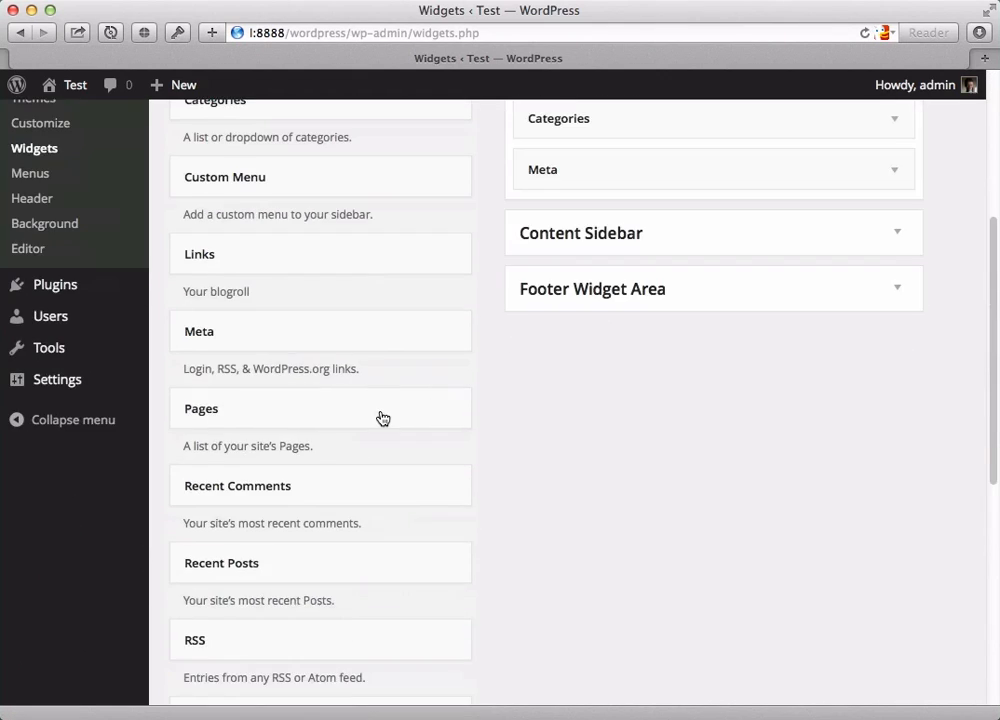
{"action": "scroll", "scroll_direction": "up", "scroll_amount": 3}
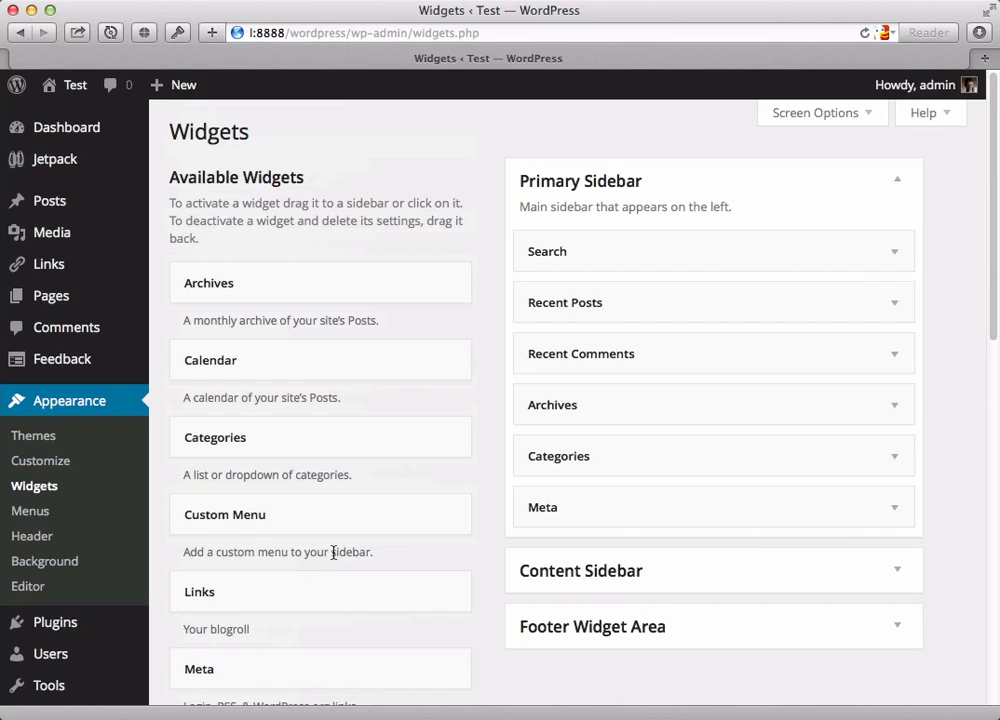
{"action": "mouse_move", "coordinate": [176, 330]}
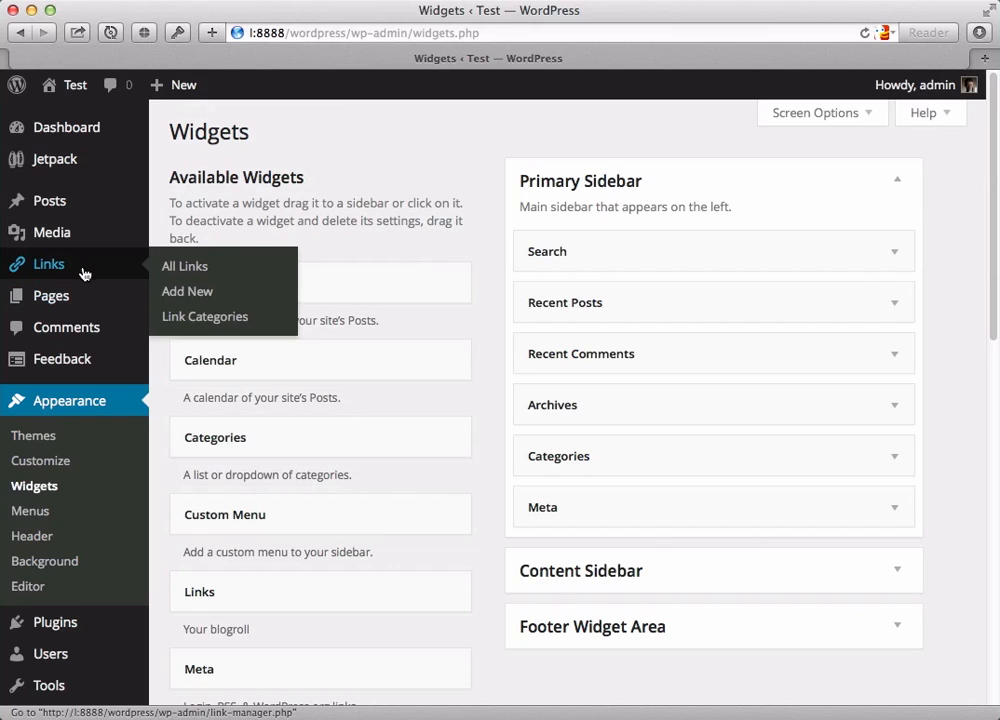
{"action": "mouse_move", "coordinate": [316, 344]}
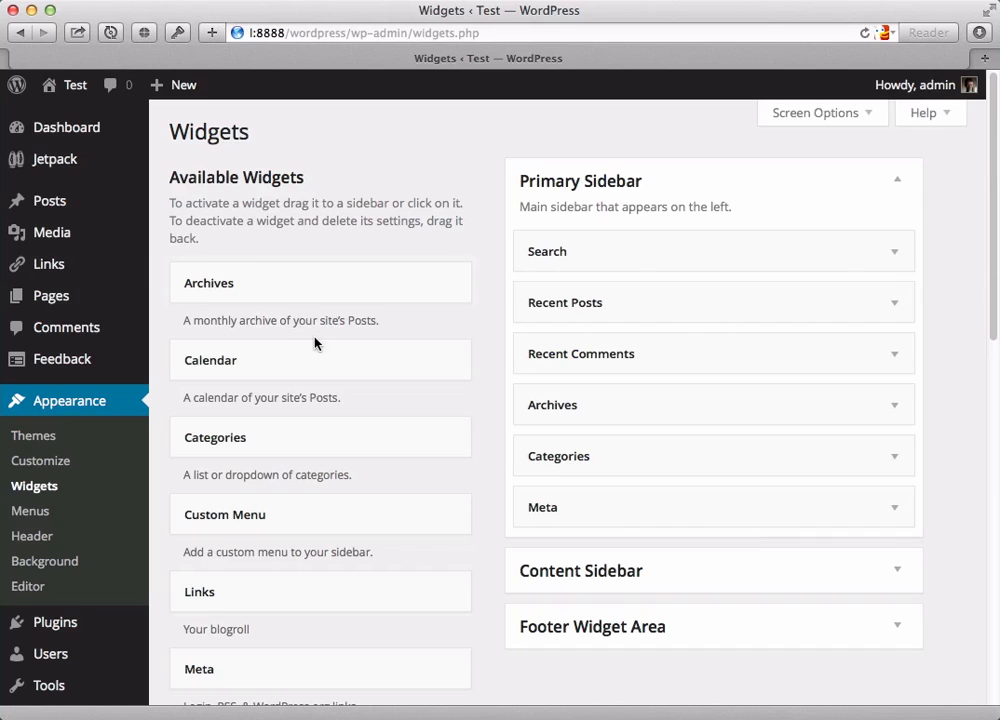
{"action": "mouse_move", "coordinate": [334, 328]}
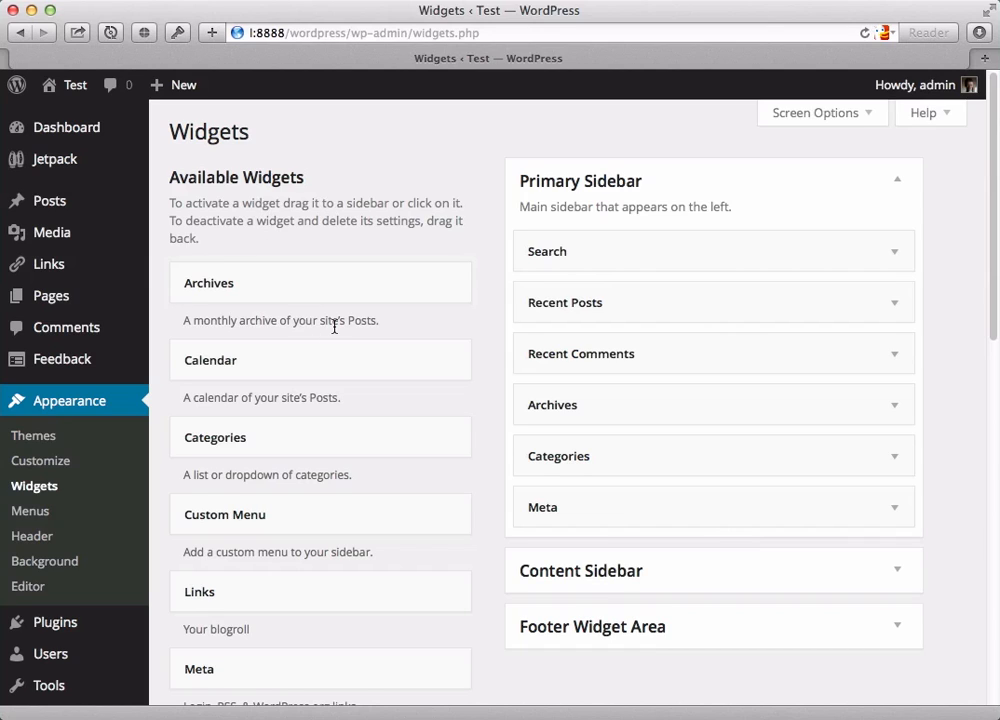
{"action": "mouse_move", "coordinate": [222, 320]}
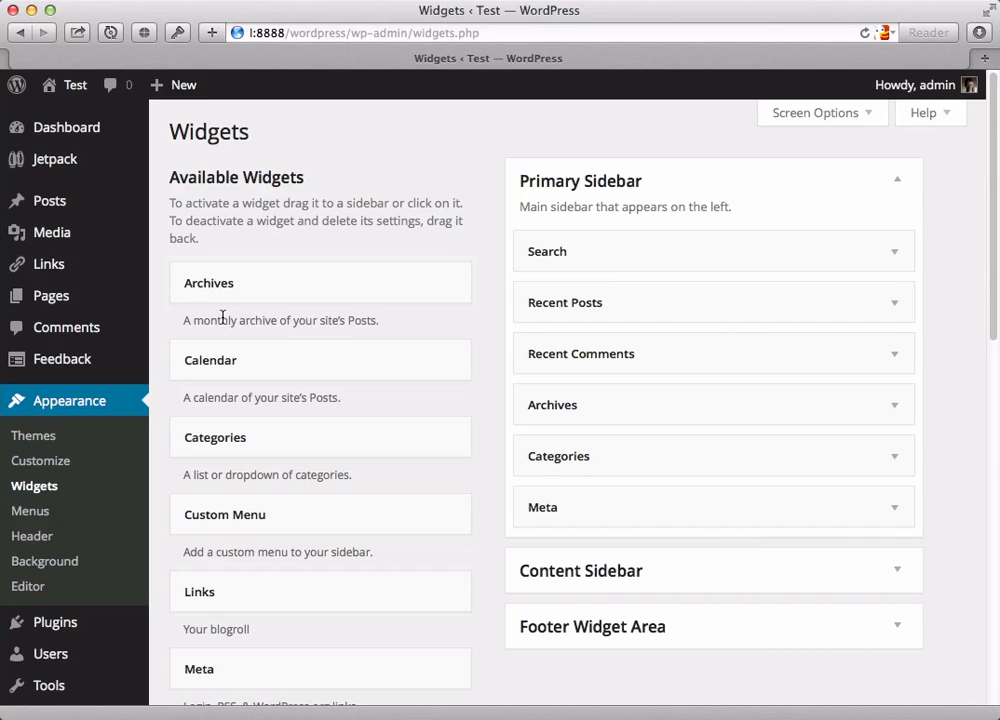
{"action": "mouse_move", "coordinate": [184, 330]}
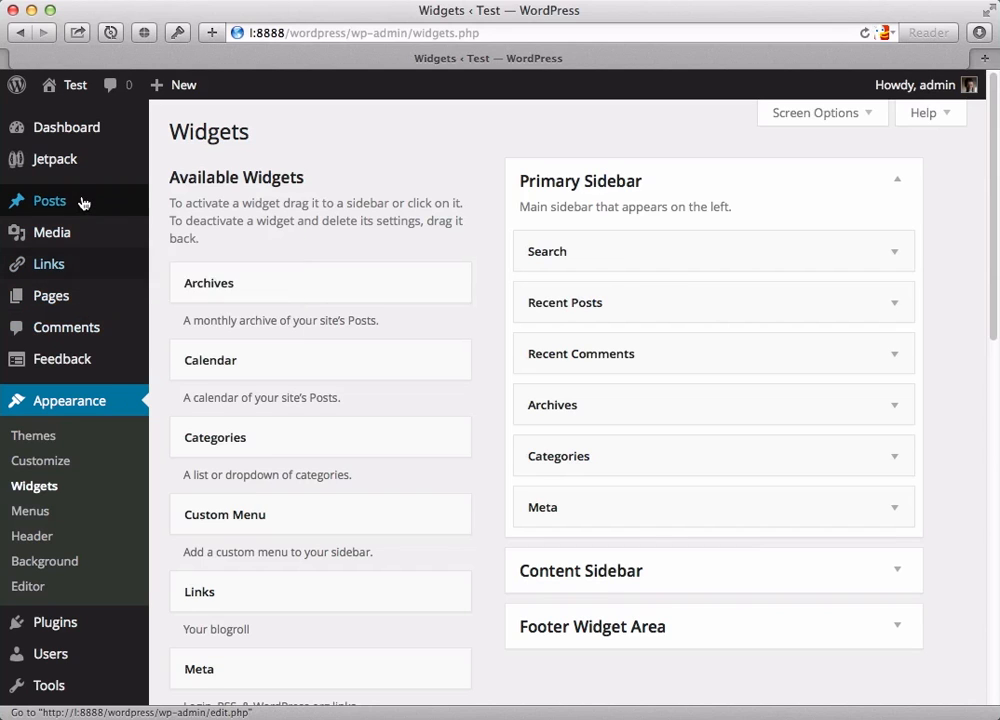
- Open the Hello world! post for editing and dismiss the revisions notice
{"action": "left_click", "coordinate": [48, 200]}
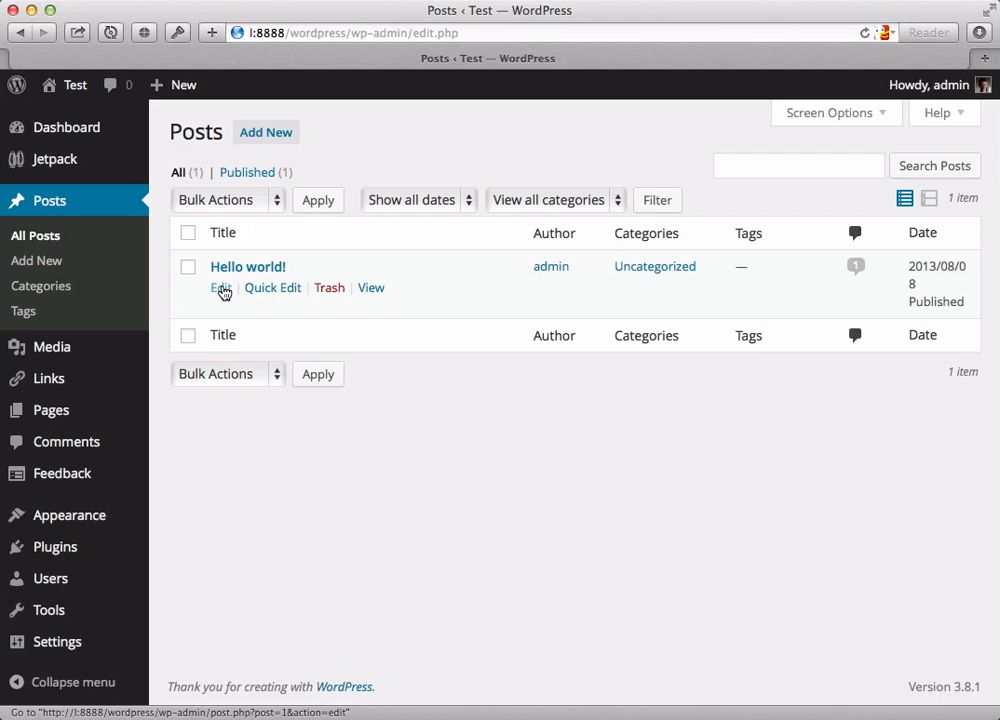
{"action": "left_click", "coordinate": [218, 288]}
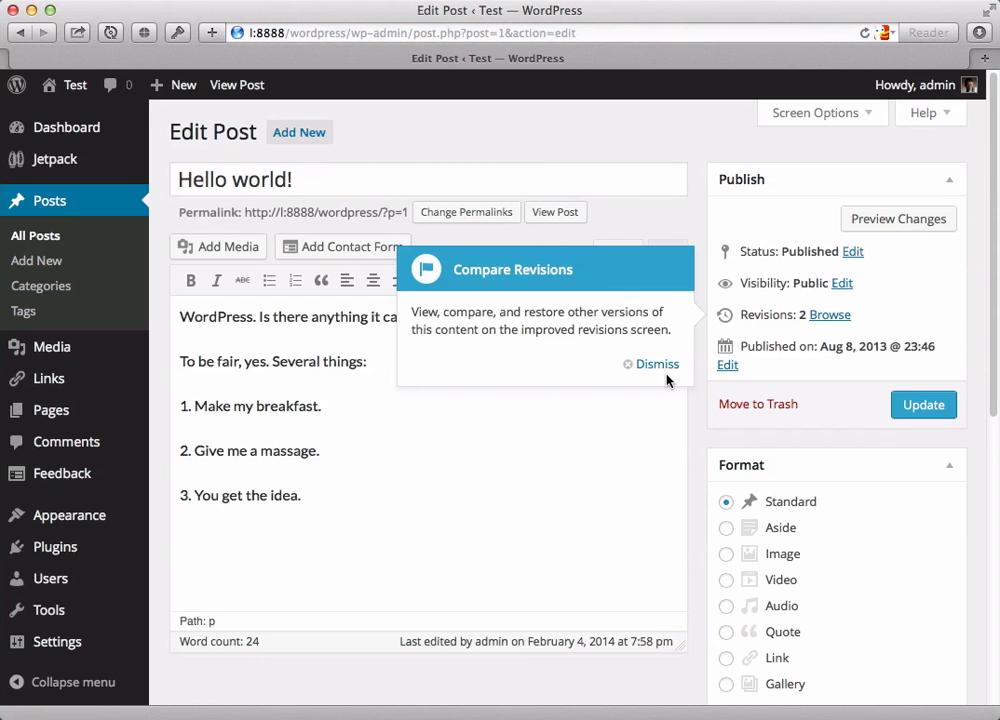
{"action": "left_click", "coordinate": [656, 364]}
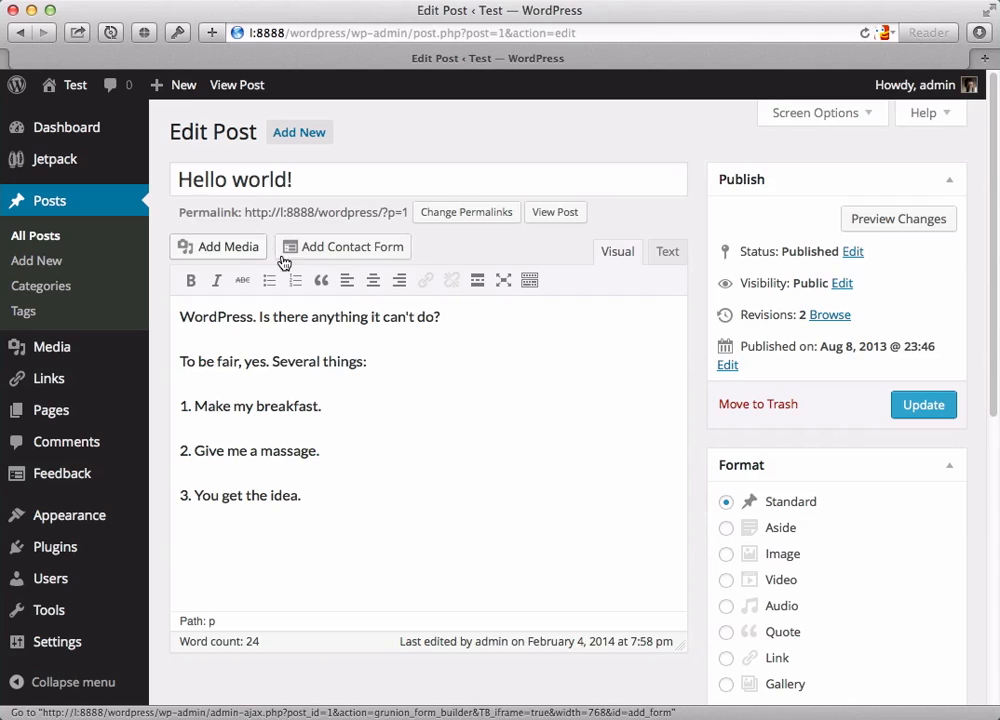
{"action": "mouse_move", "coordinate": [392, 528]}
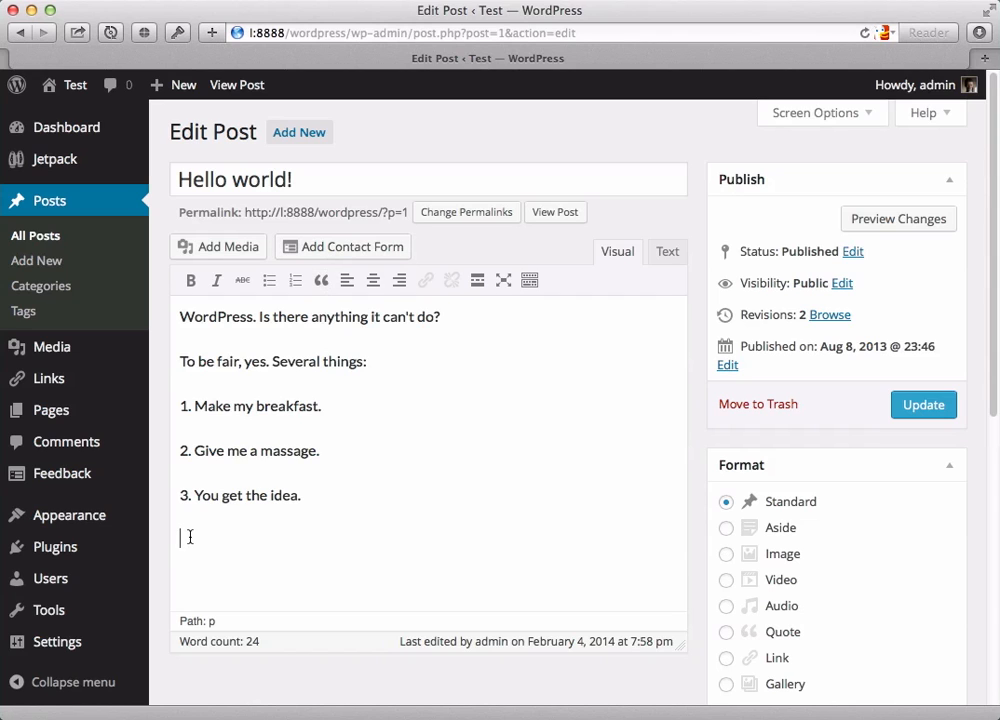
{"action": "mouse_move", "coordinate": [330, 256]}
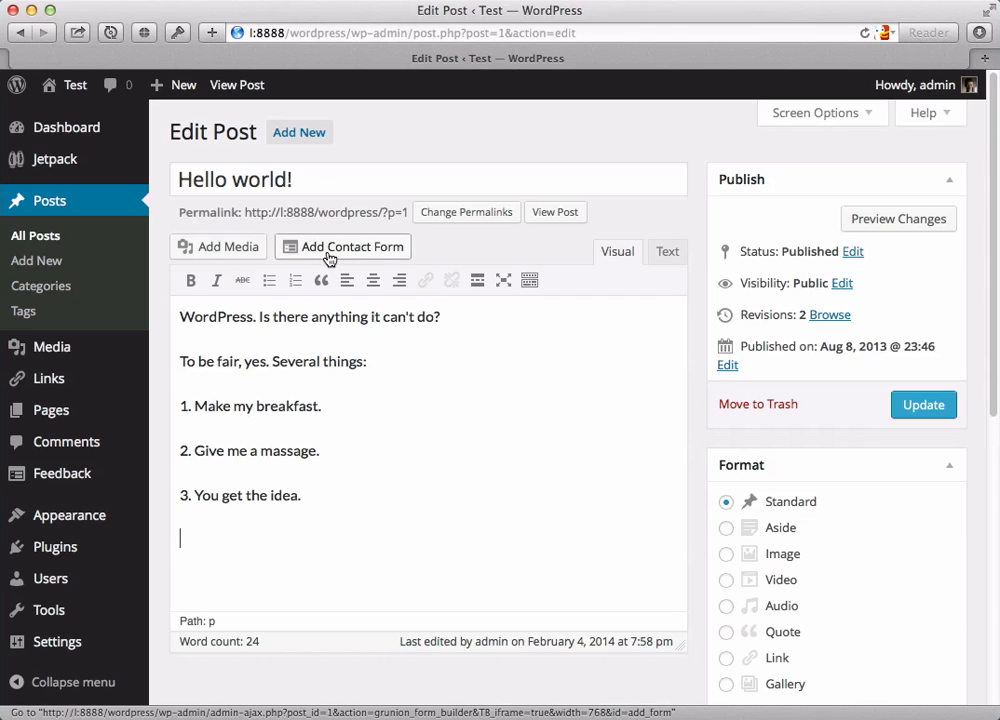
- Start a contact form and save its comment field relabelled as Message
{"action": "left_click", "coordinate": [344, 246]}
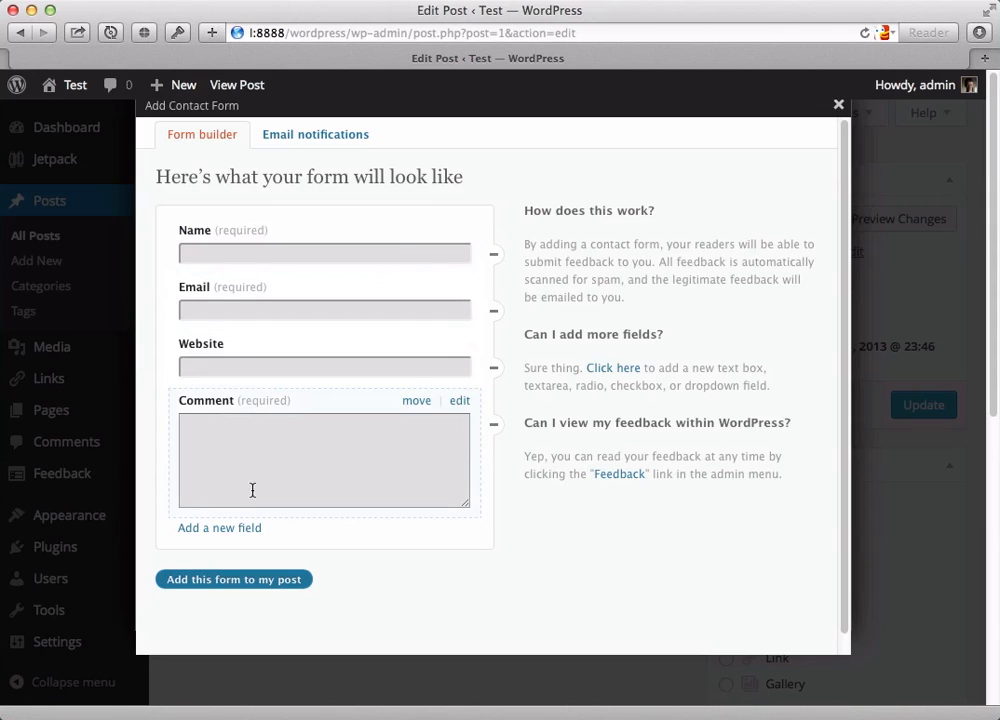
{"action": "mouse_move", "coordinate": [460, 344]}
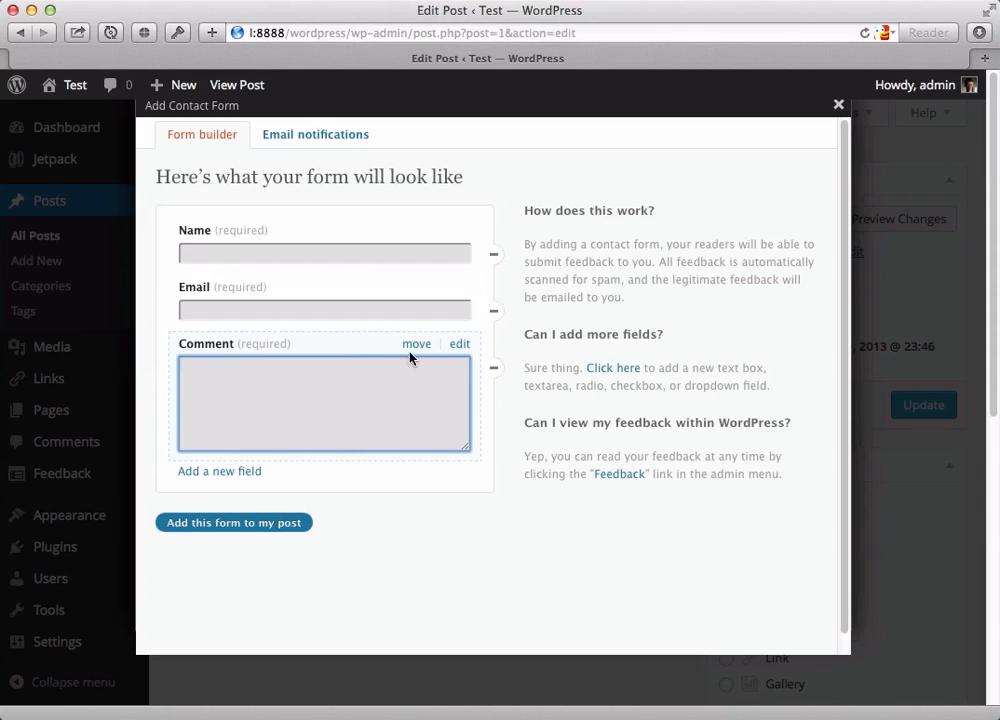
{"action": "left_click", "coordinate": [460, 344]}
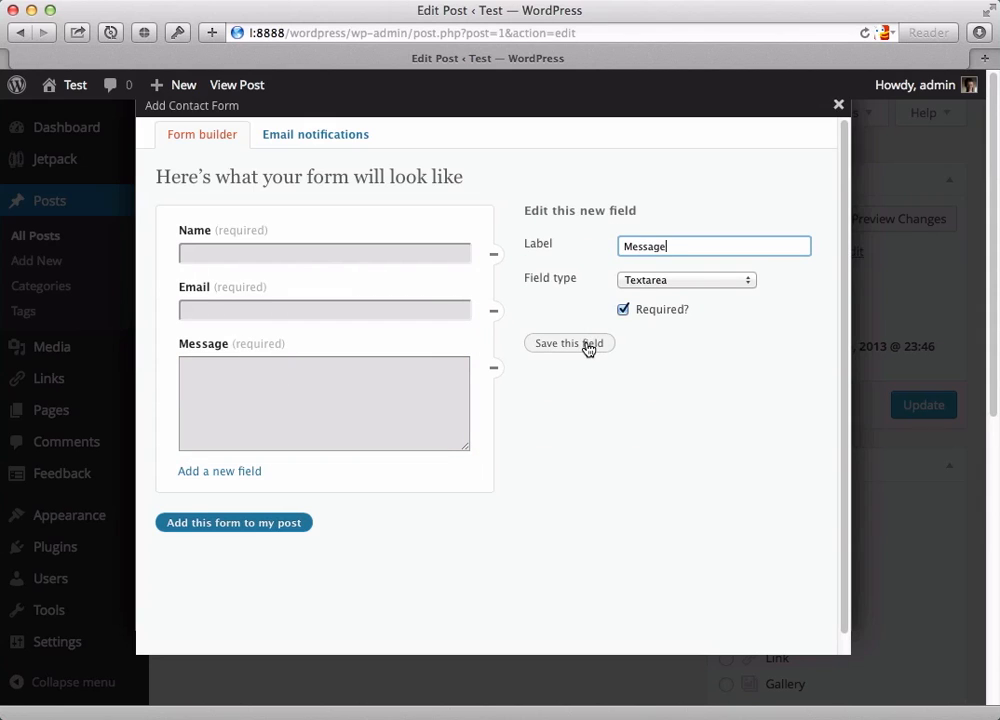
{"action": "left_click", "coordinate": [568, 344]}
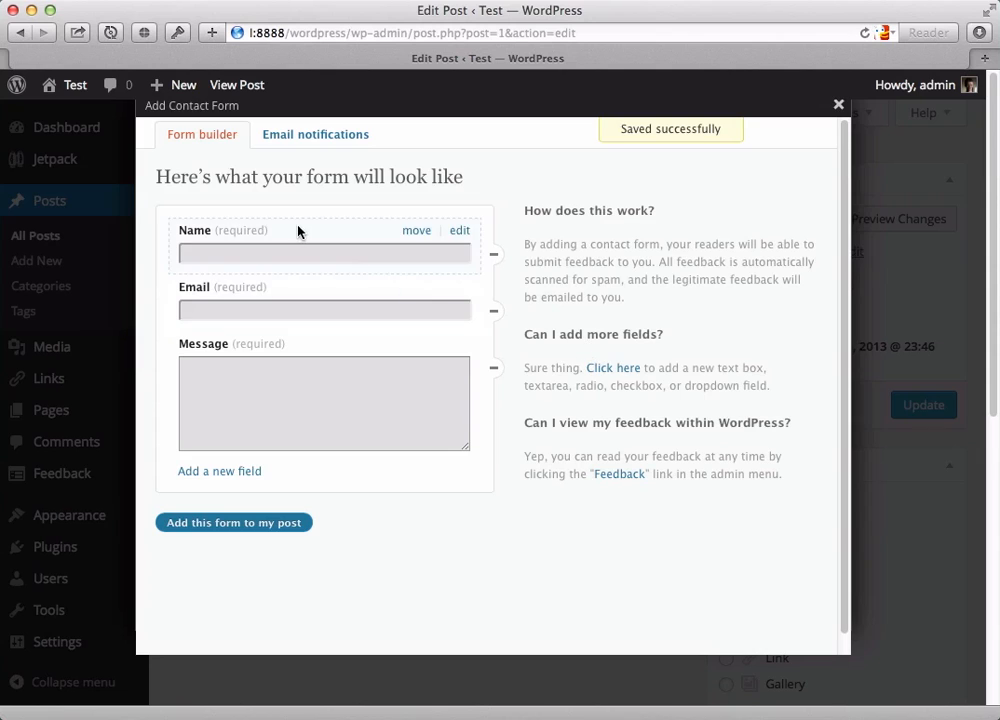
- Set the form's notification e-mail address and the subject line 'Message from my site'
{"action": "left_click", "coordinate": [316, 134]}
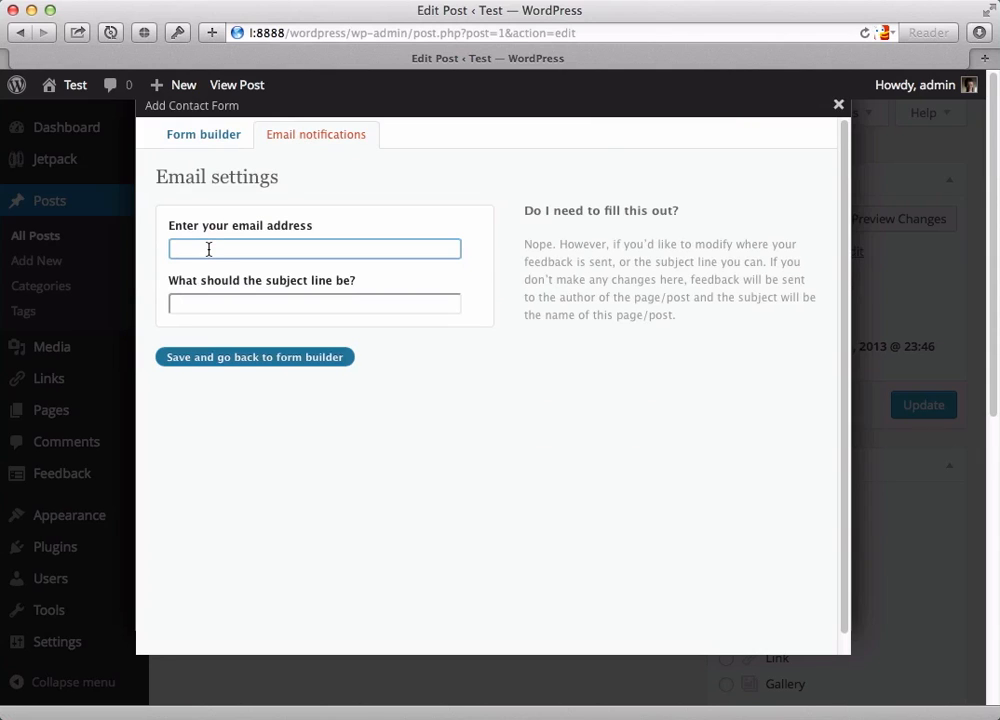
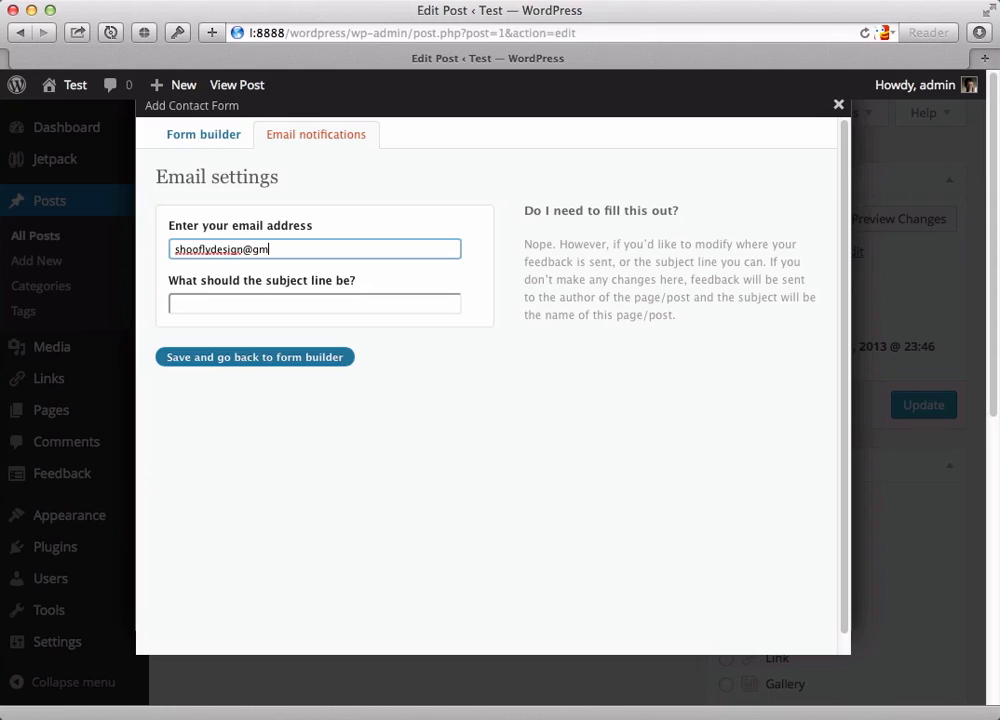
{"action": "left_click", "coordinate": [312, 304]}
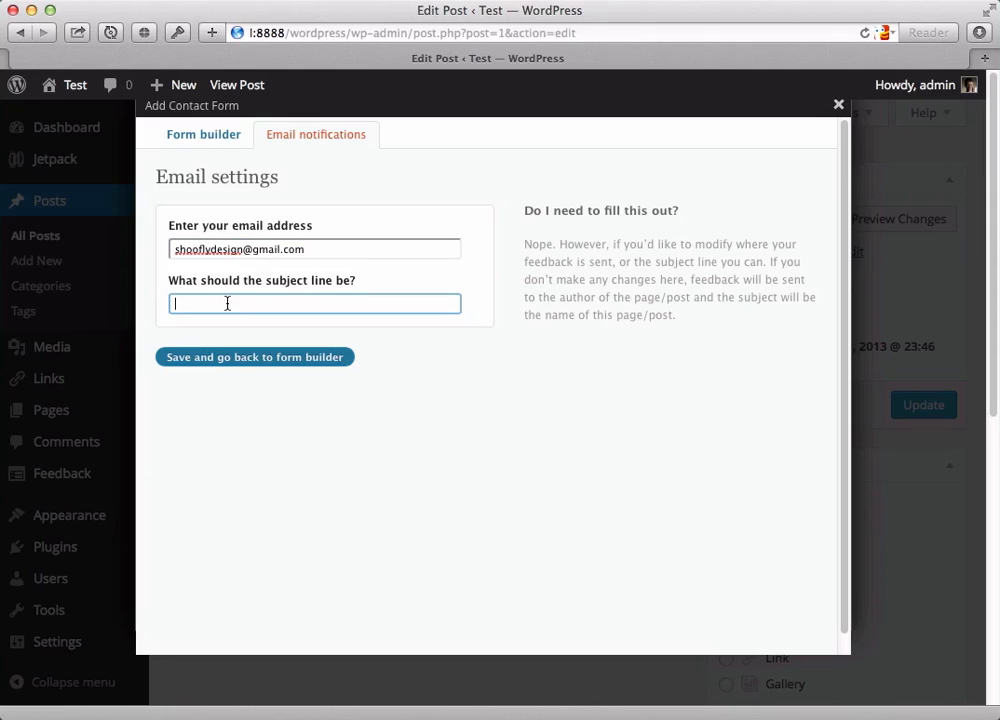
{"action": "type", "text": "Message f"}
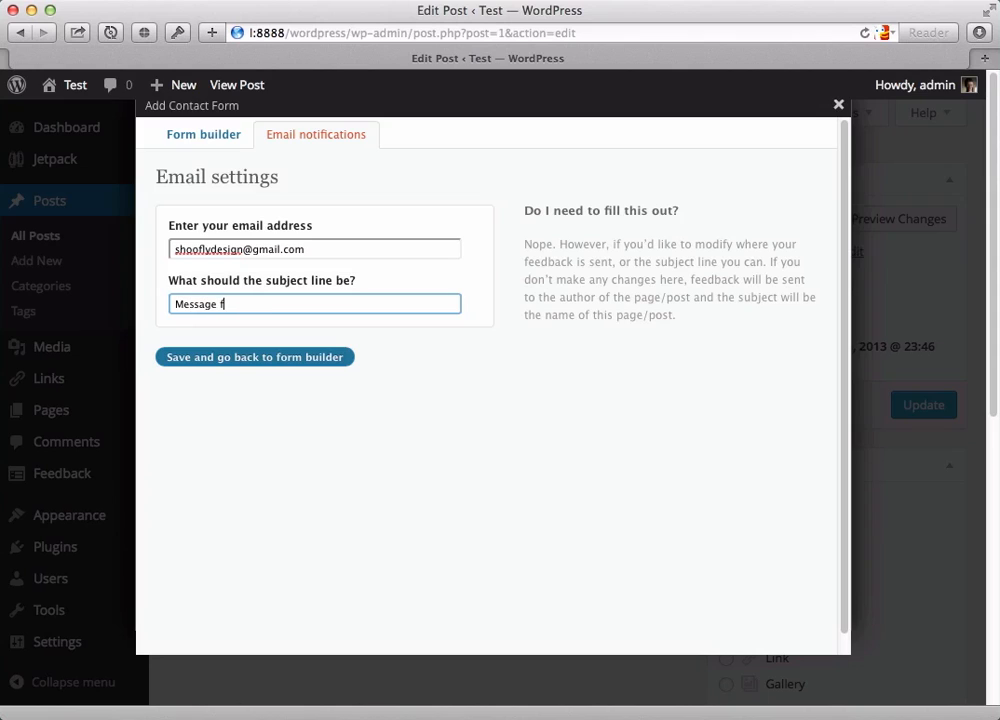
{"action": "type", "text": "rom my site"}
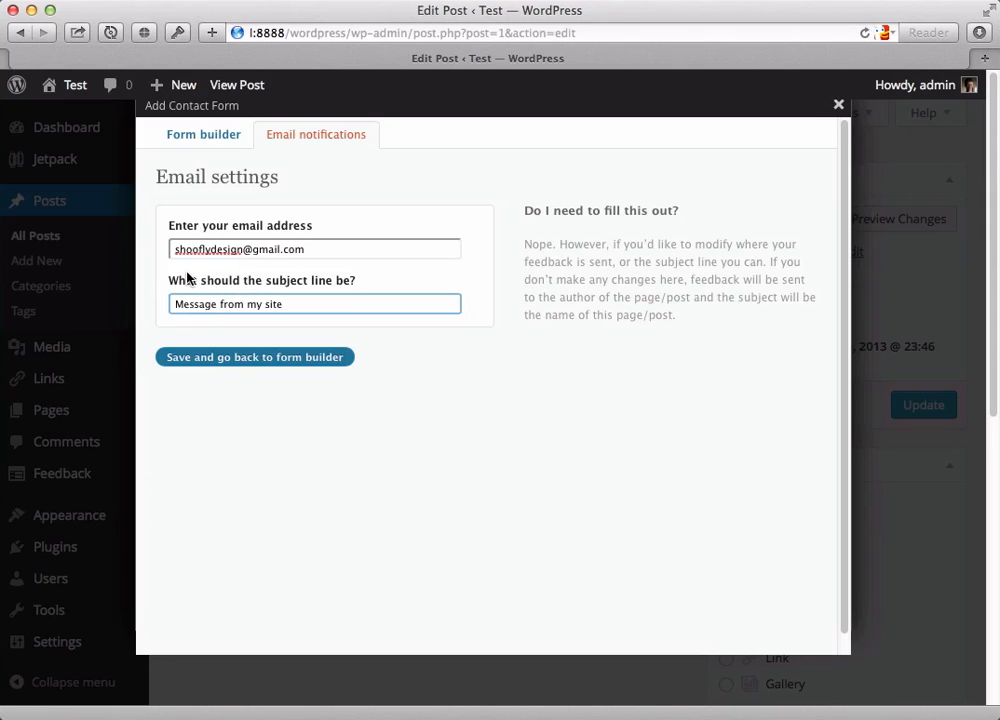
{"action": "mouse_move", "coordinate": [196, 304]}
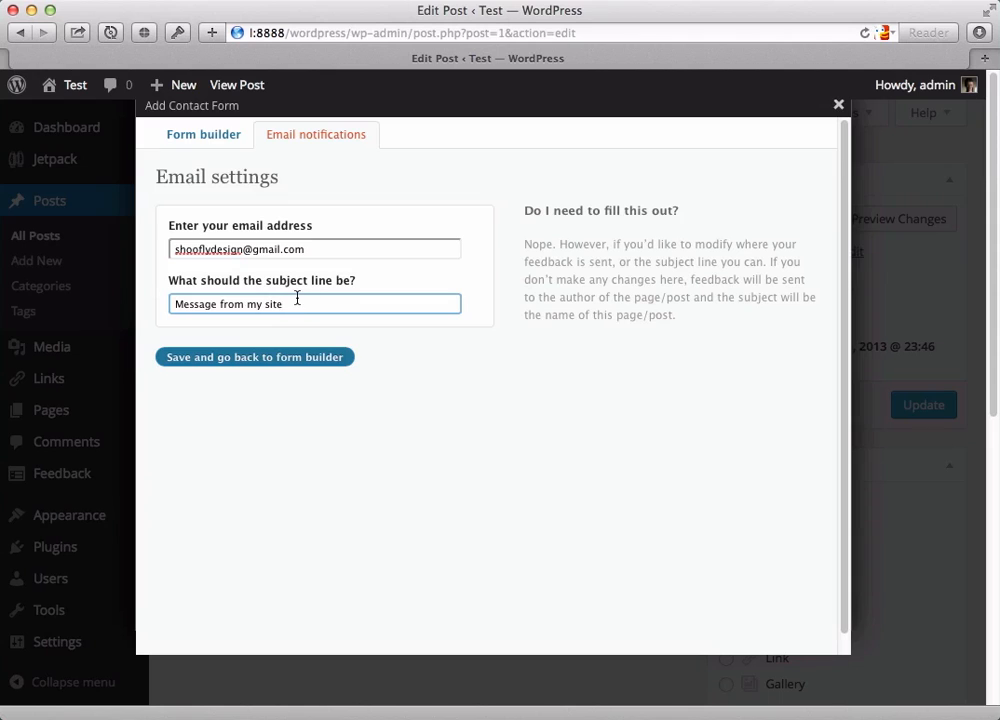
{"action": "mouse_move", "coordinate": [204, 134]}
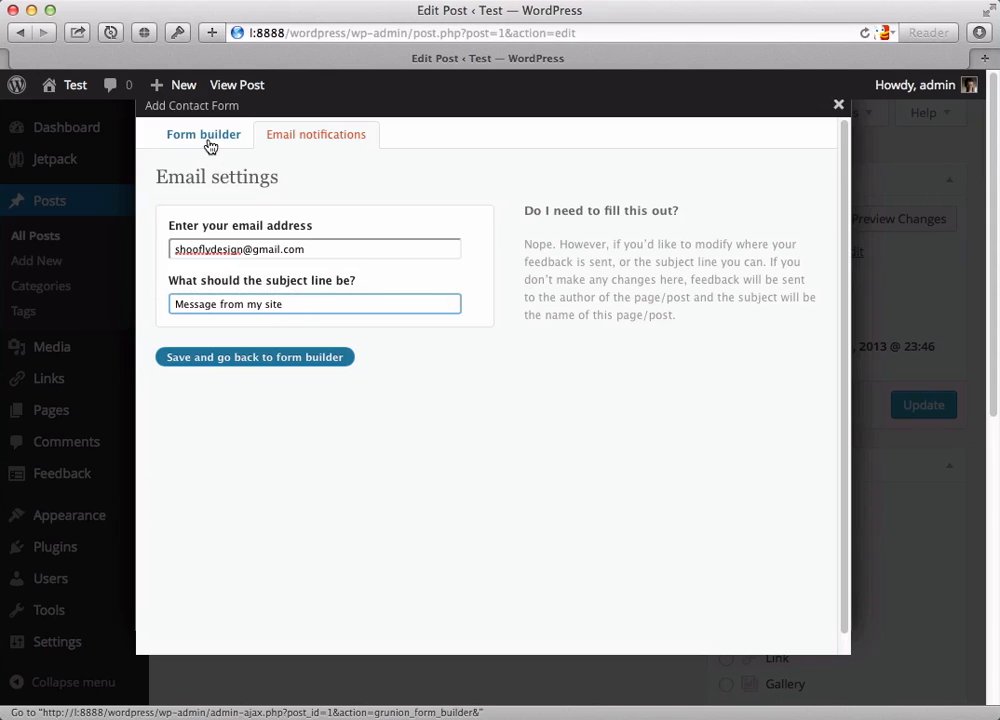
{"action": "left_click", "coordinate": [254, 356]}
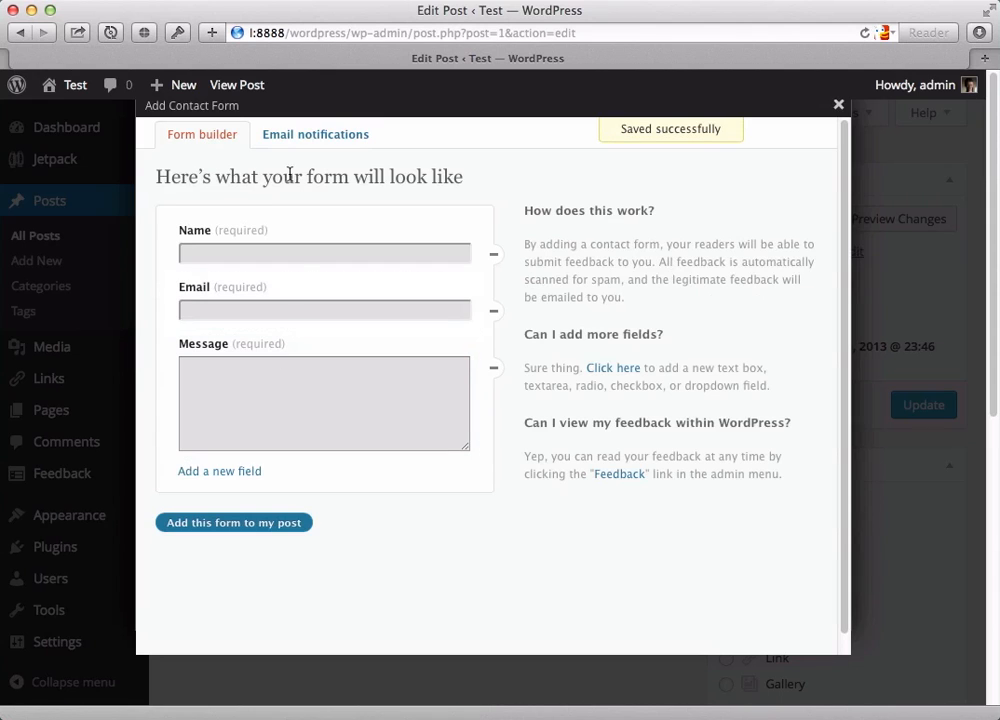
{"action": "mouse_move", "coordinate": [268, 486]}
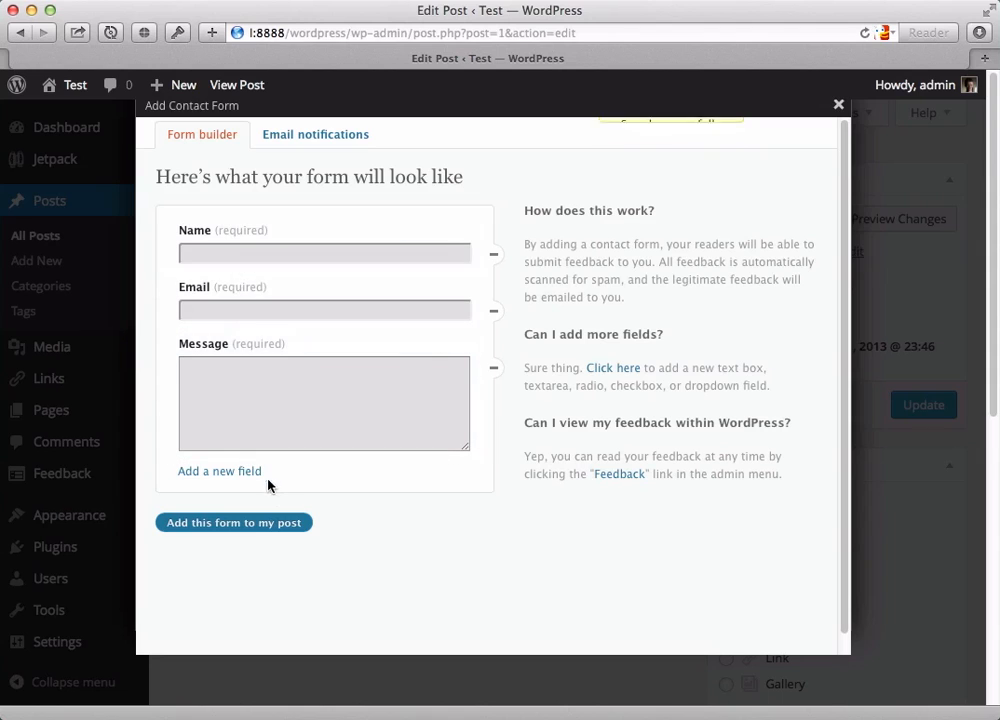
{"action": "left_click", "coordinate": [220, 472]}
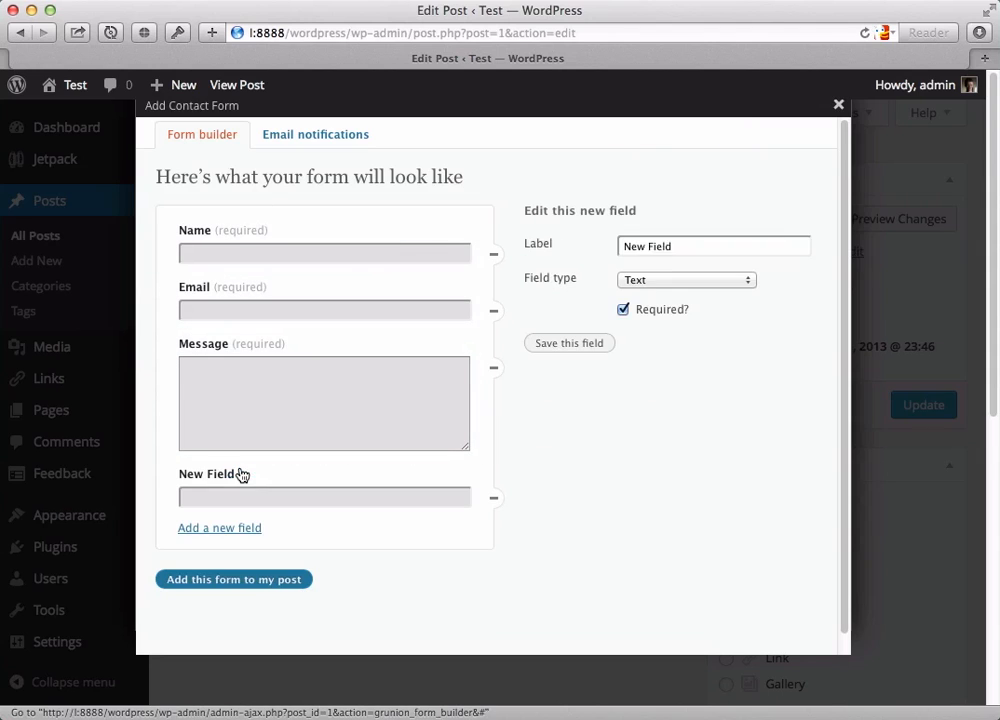
{"action": "left_click", "coordinate": [684, 280]}
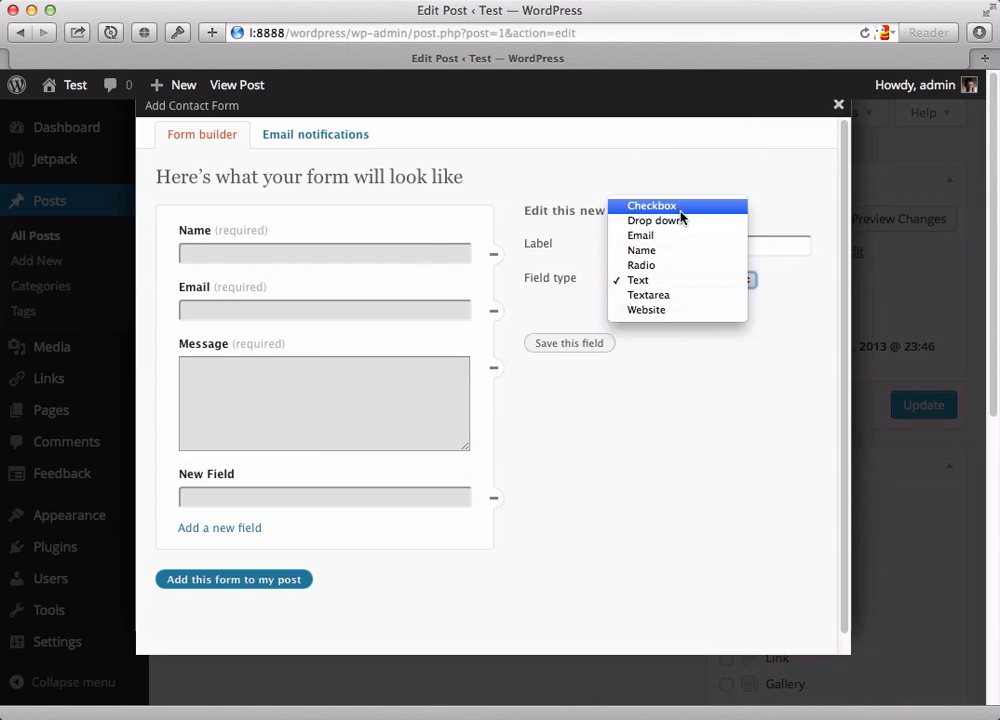
{"action": "left_click", "coordinate": [638, 280]}
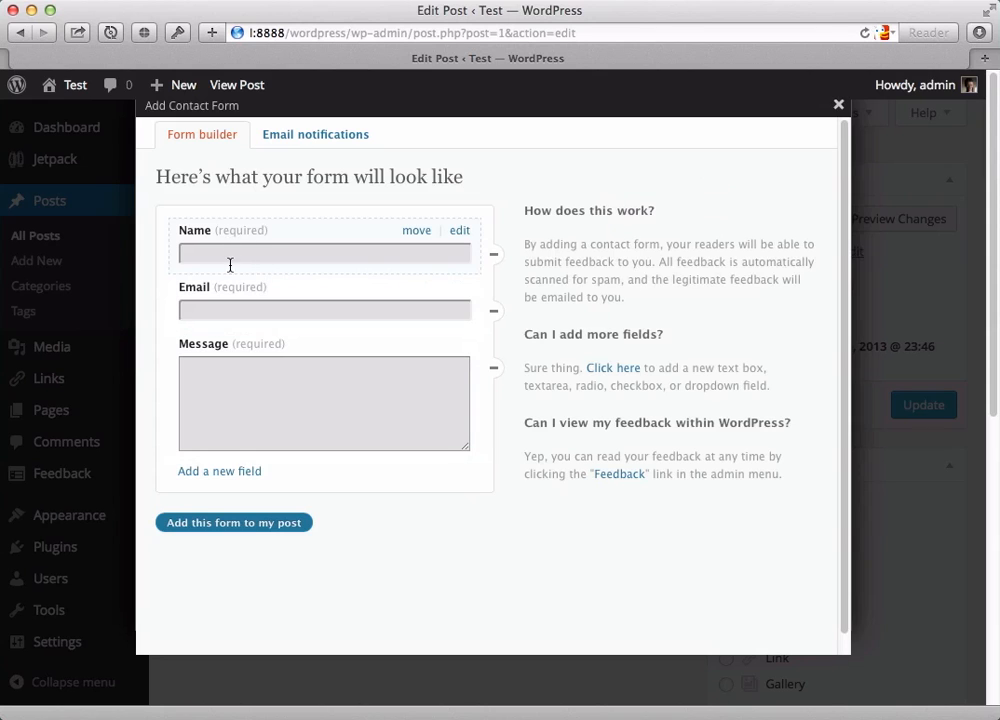
{"action": "mouse_move", "coordinate": [234, 516]}
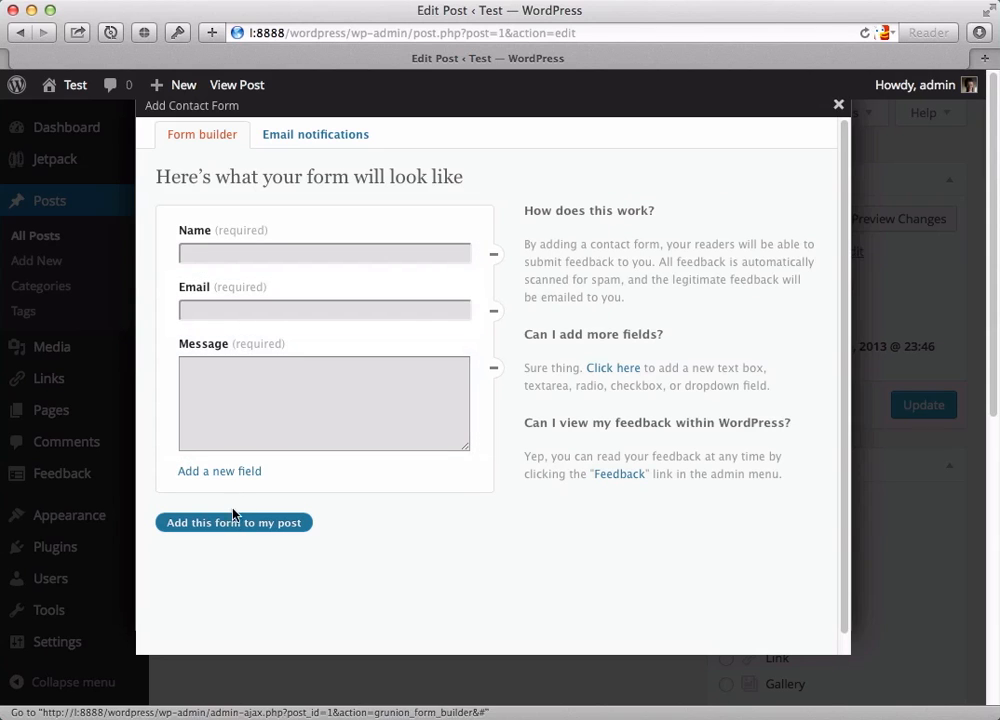
- Insert the built contact form shortcode into the Hello world! post body
{"action": "left_click", "coordinate": [232, 522]}
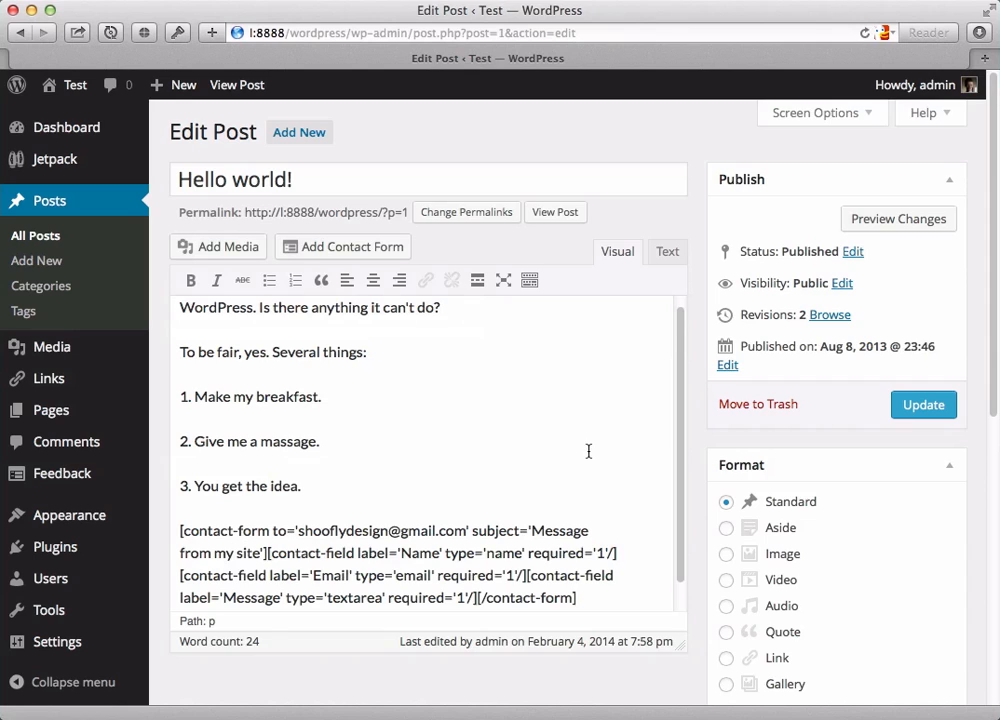
{"action": "scroll", "scroll_direction": "down", "scroll_amount": 3}
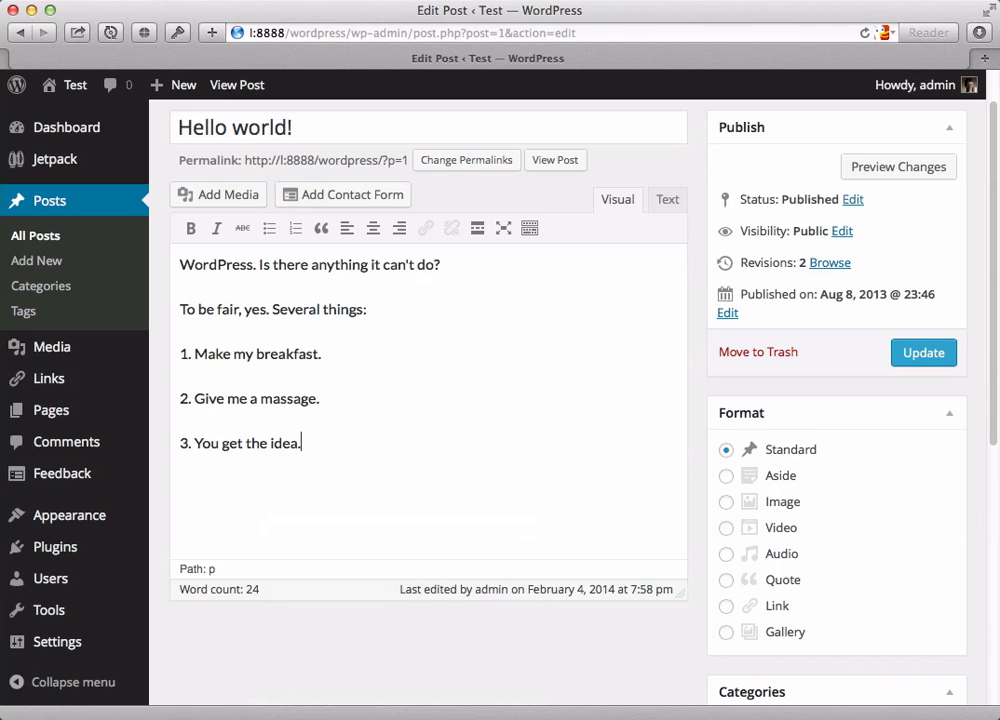
{"action": "mouse_move", "coordinate": [680, 380]}
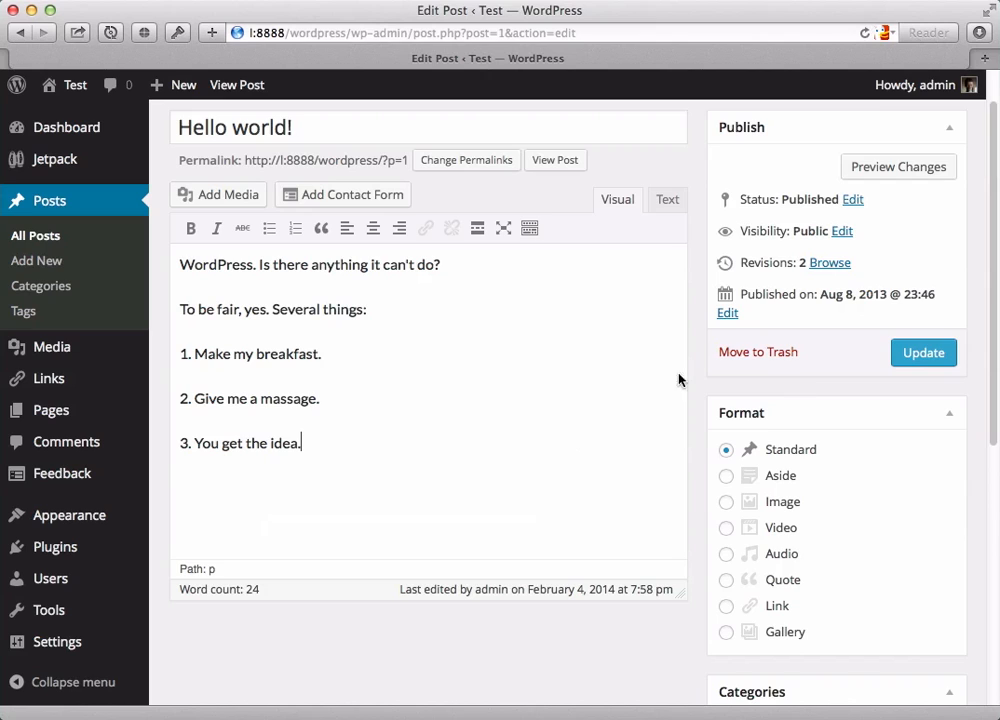
{"action": "mouse_move", "coordinate": [360, 360]}
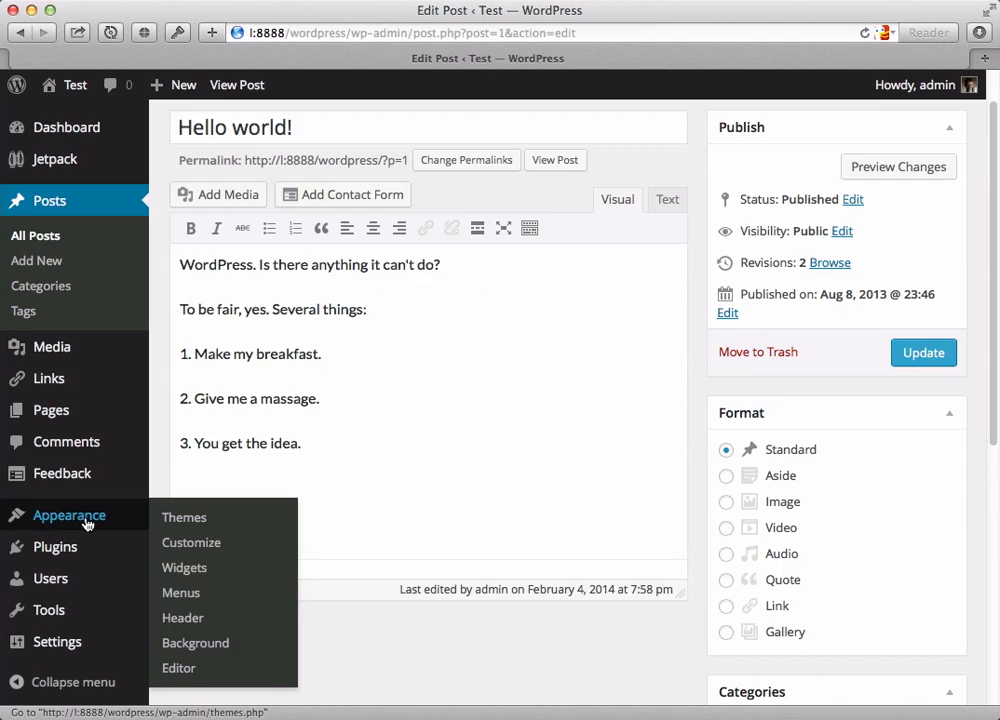
- Go to Appearance > Widgets and place a Text widget into the Primary Sidebar
{"action": "left_click", "coordinate": [184, 568]}
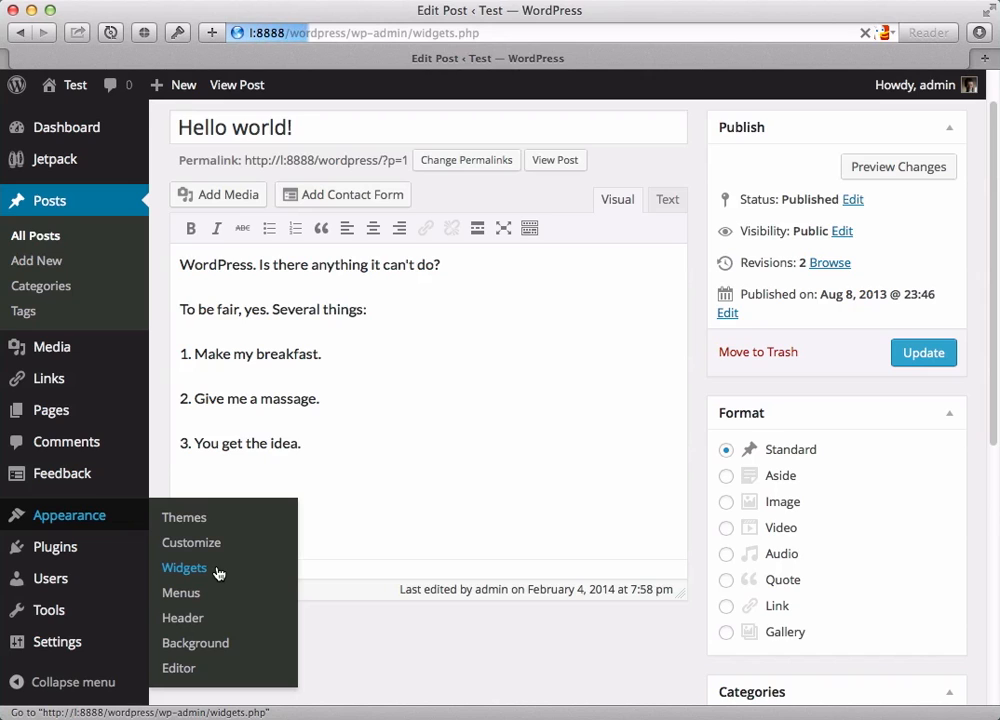
{"action": "left_click", "coordinate": [184, 568]}
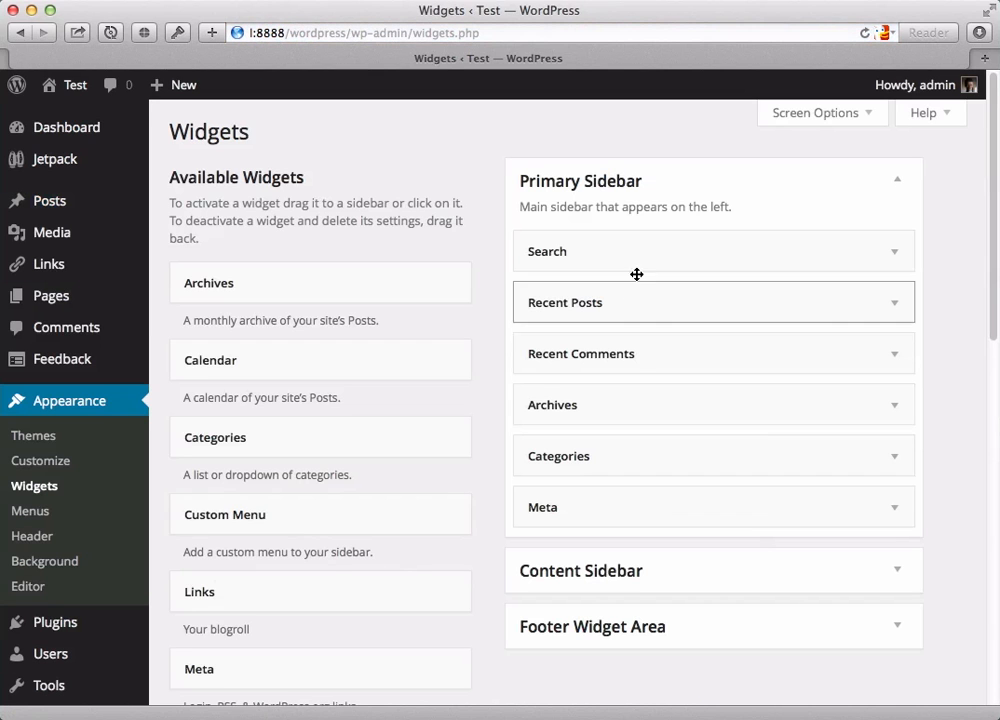
{"action": "scroll", "scroll_direction": "down", "scroll_amount": 3}
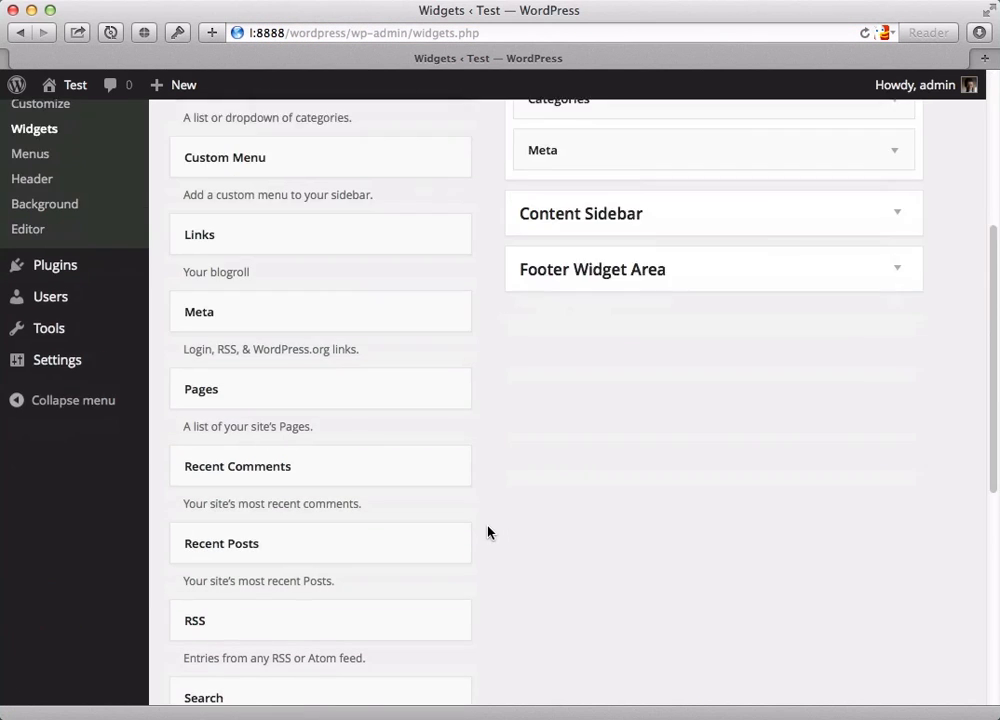
{"action": "scroll", "scroll_direction": "down", "scroll_amount": 3}
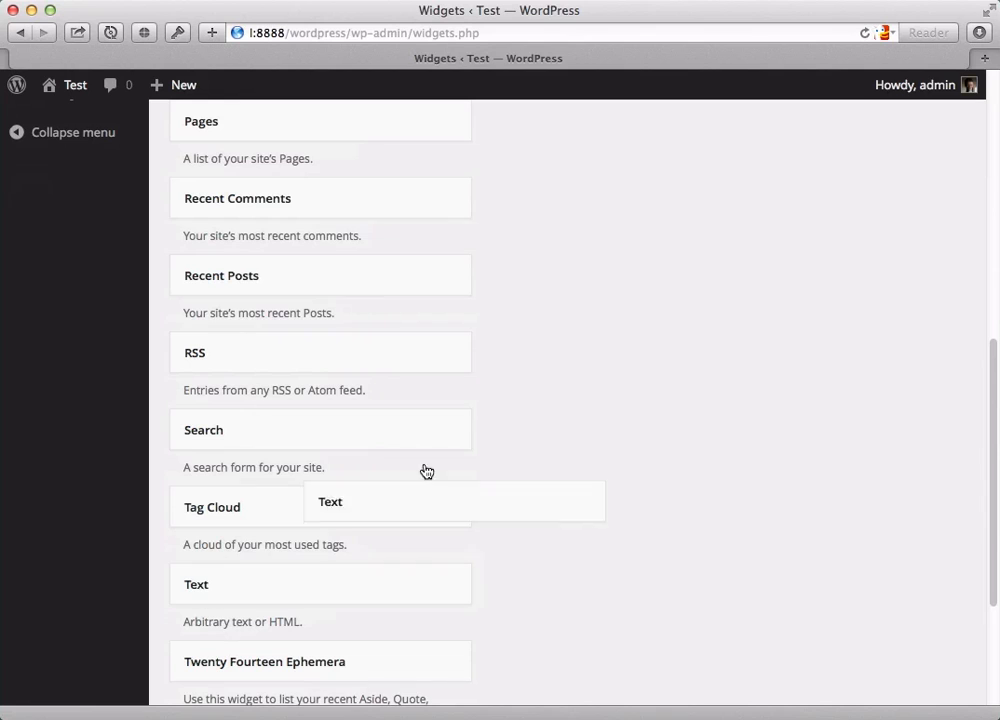
{"action": "scroll", "scroll_direction": "up", "scroll_amount": 3}
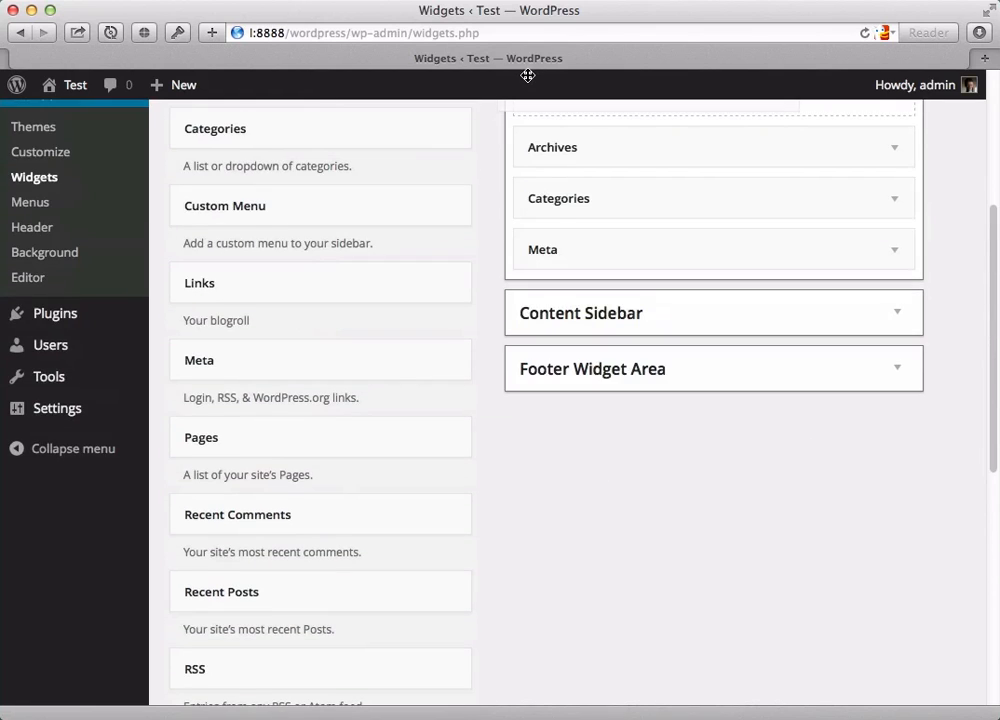
{"action": "scroll", "scroll_direction": "up", "scroll_amount": 3}
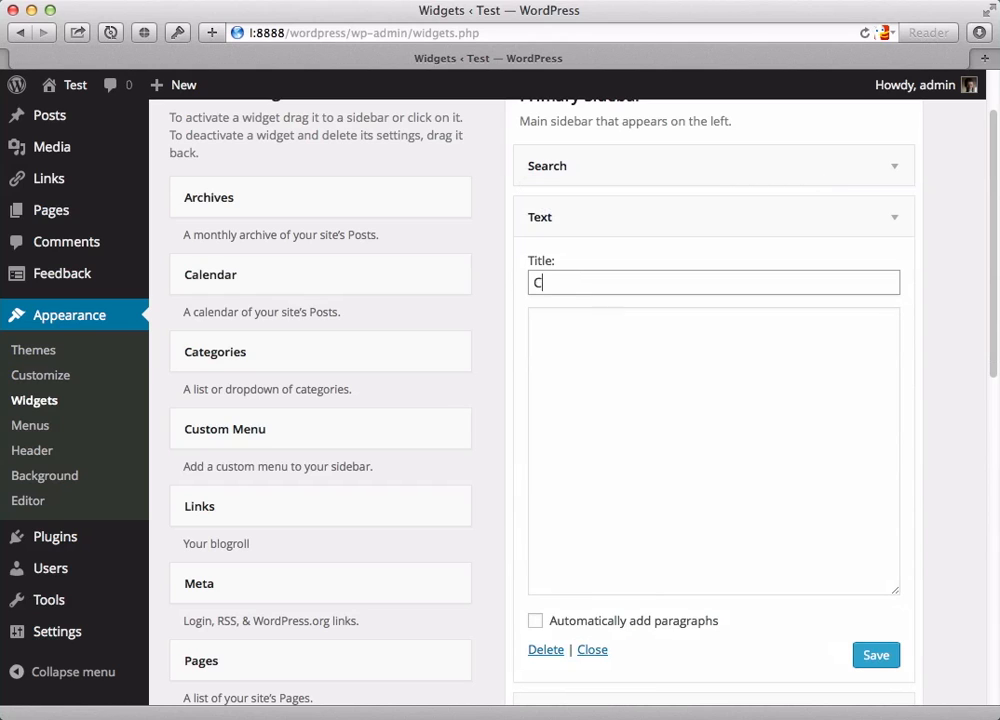
- Title the Text widget 'Contact Me', paste the contact-form shortcode as its body, and save
{"action": "type", "text": "ontact"}
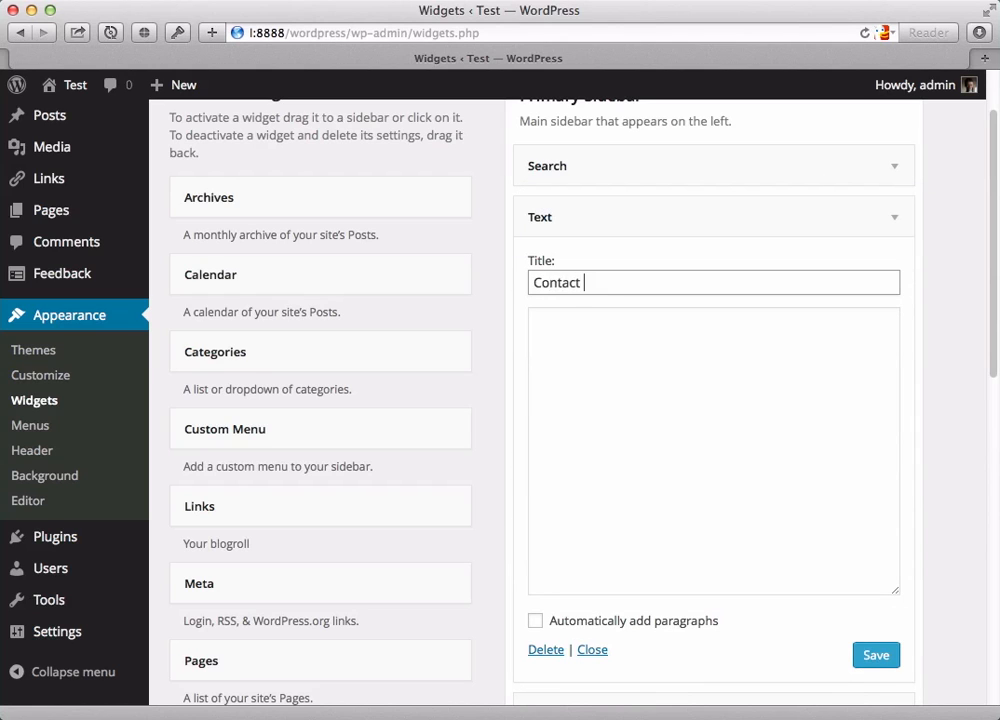
{"action": "right_click", "coordinate": [580, 340]}
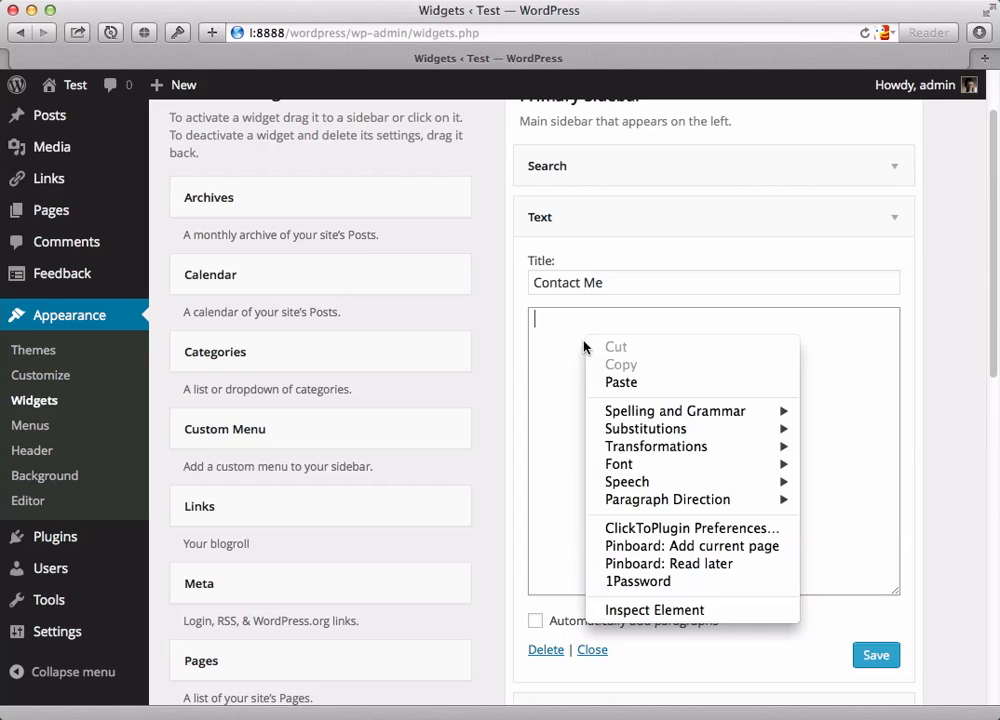
{"action": "left_click", "coordinate": [620, 382]}
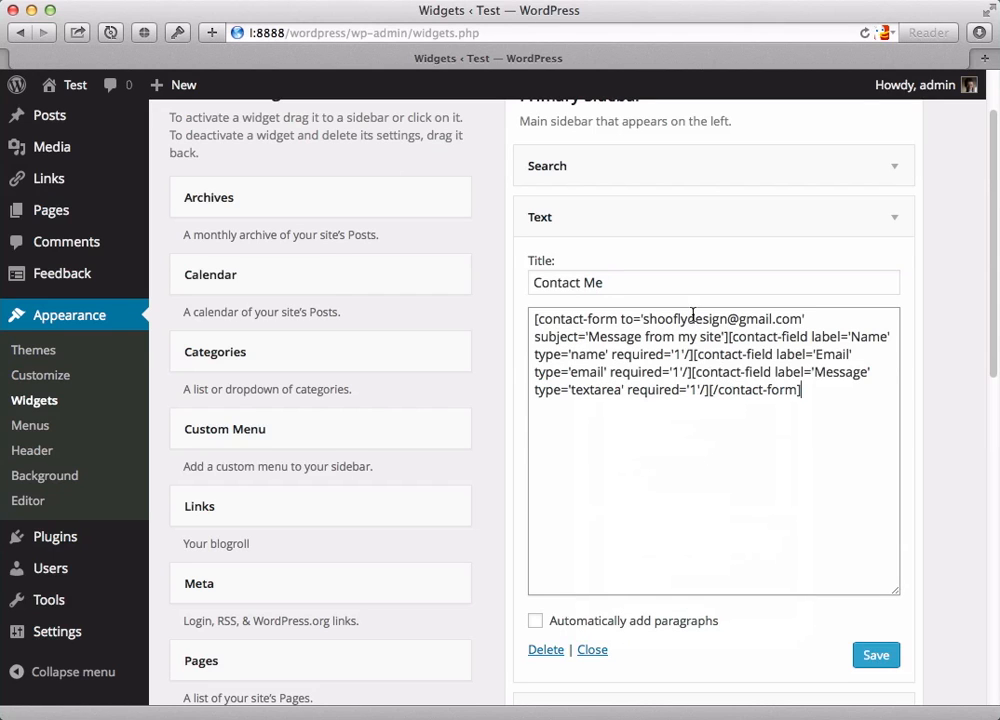
{"action": "mouse_move", "coordinate": [588, 328]}
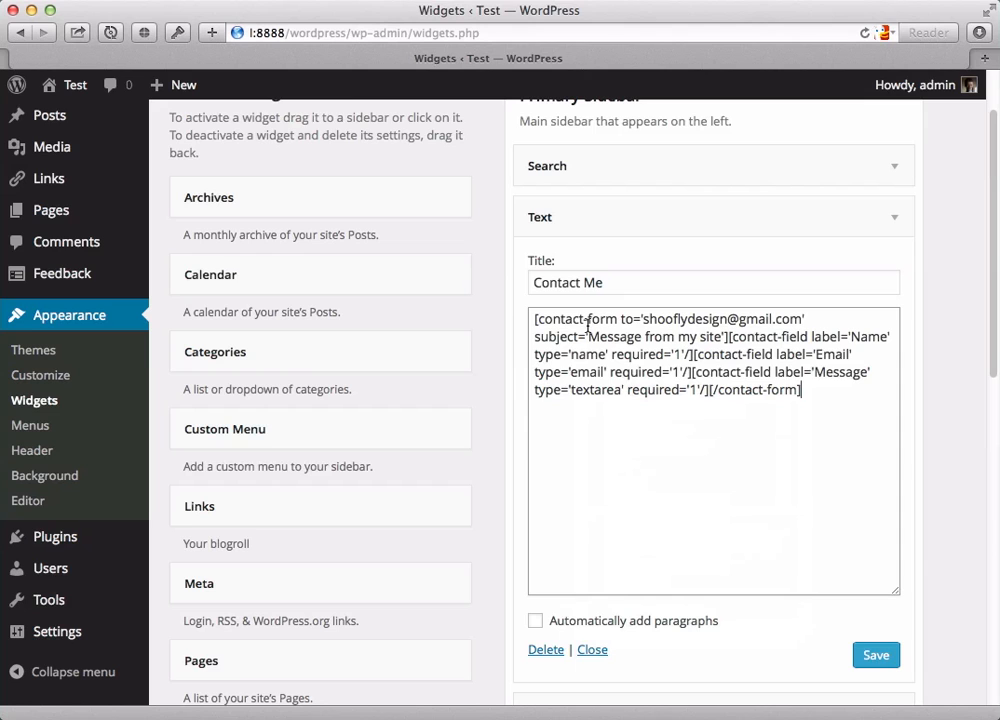
{"action": "left_click", "coordinate": [876, 656]}
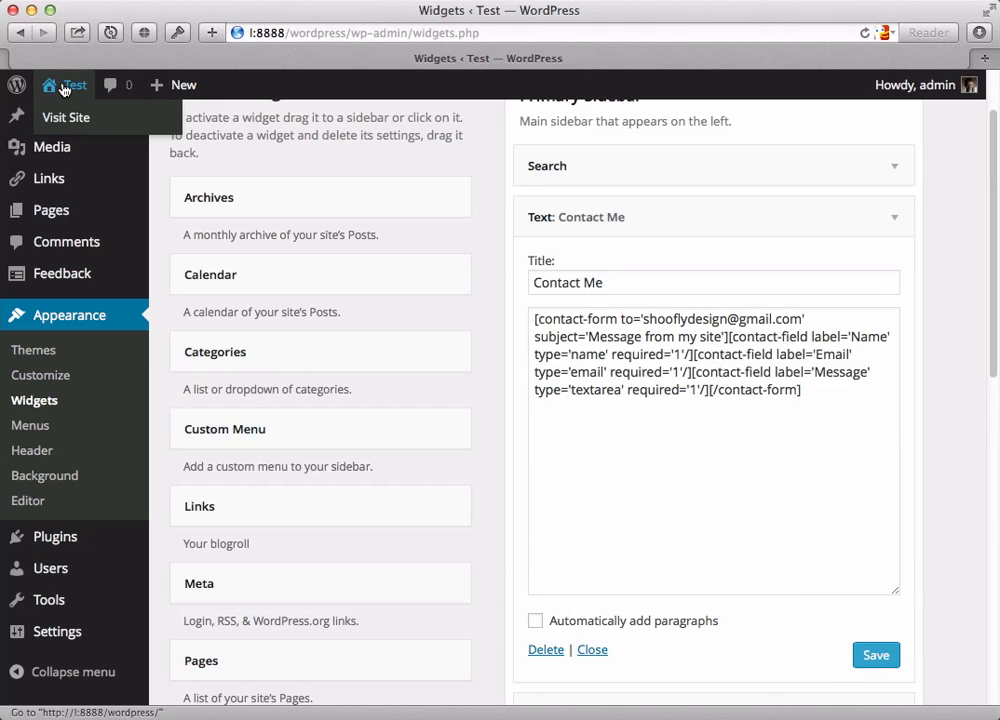
- Visit the live site showing the Contact Me form with Name, Email and Message fields
{"action": "left_click", "coordinate": [64, 116]}
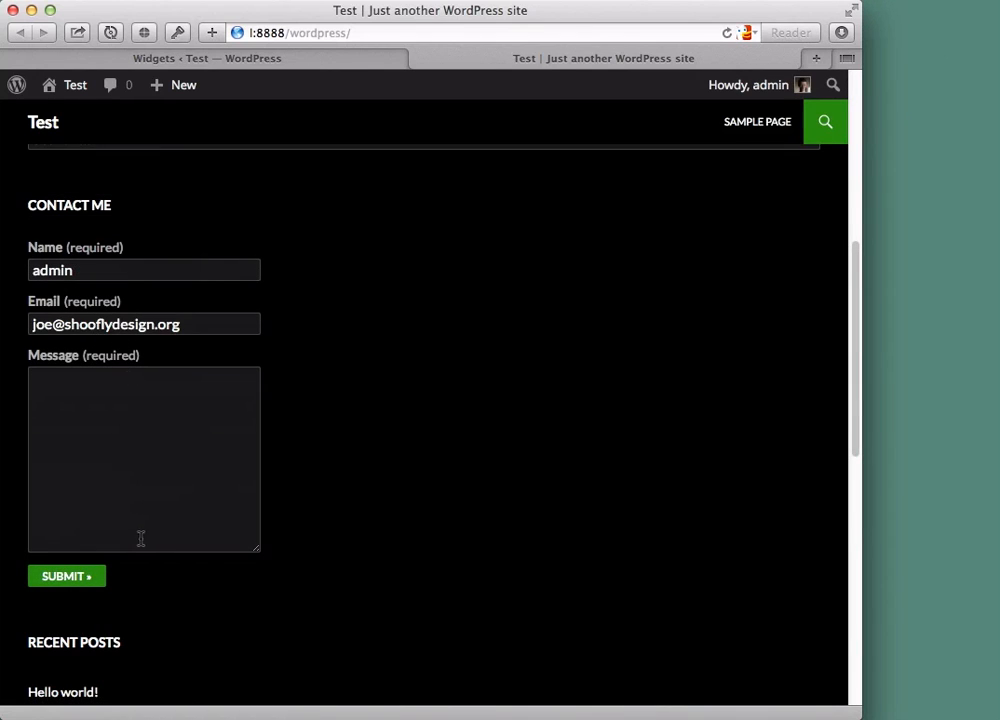
{"action": "mouse_move", "coordinate": [352, 420]}
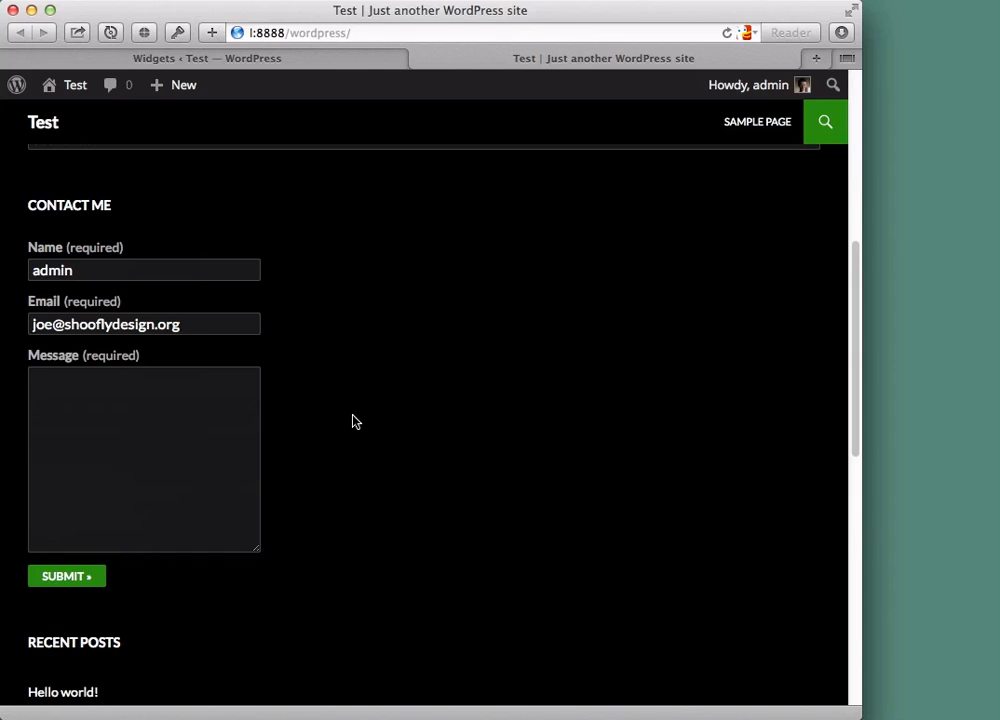
{"action": "mouse_move", "coordinate": [390, 390]}
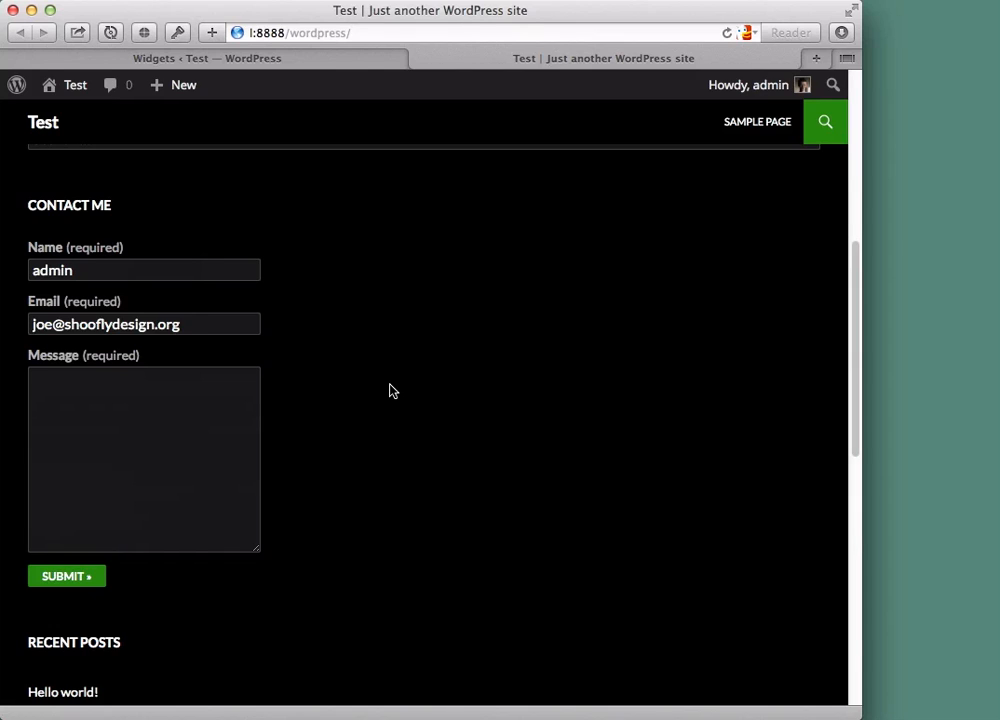
{"action": "mouse_move", "coordinate": [236, 390]}
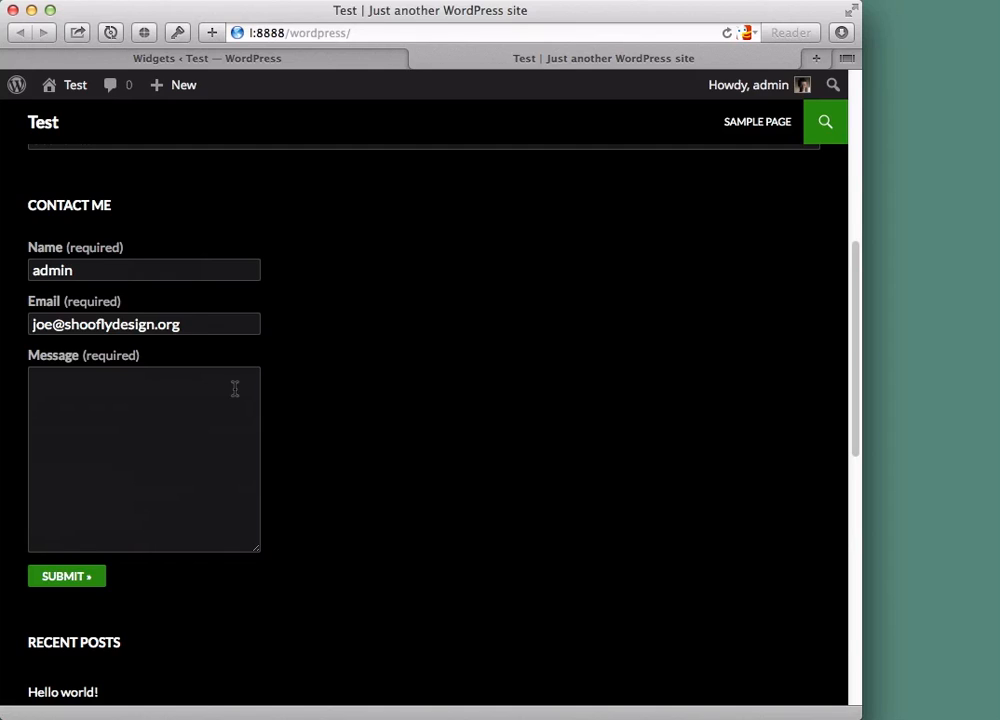